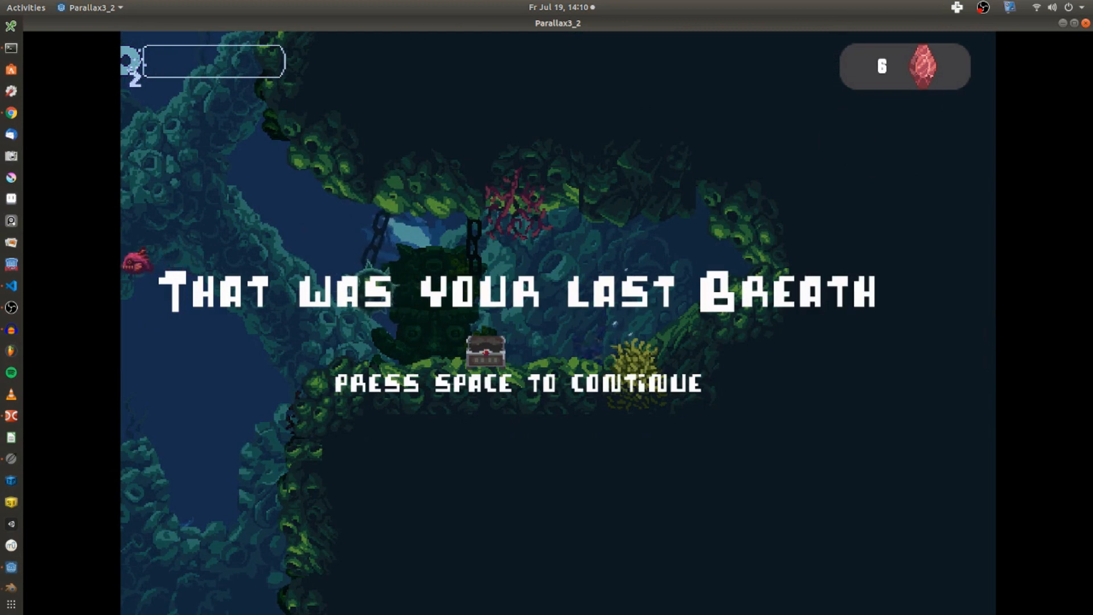
Press Space to continue past the Parallax3_2 out-of-breath game-over screen.
key("space")
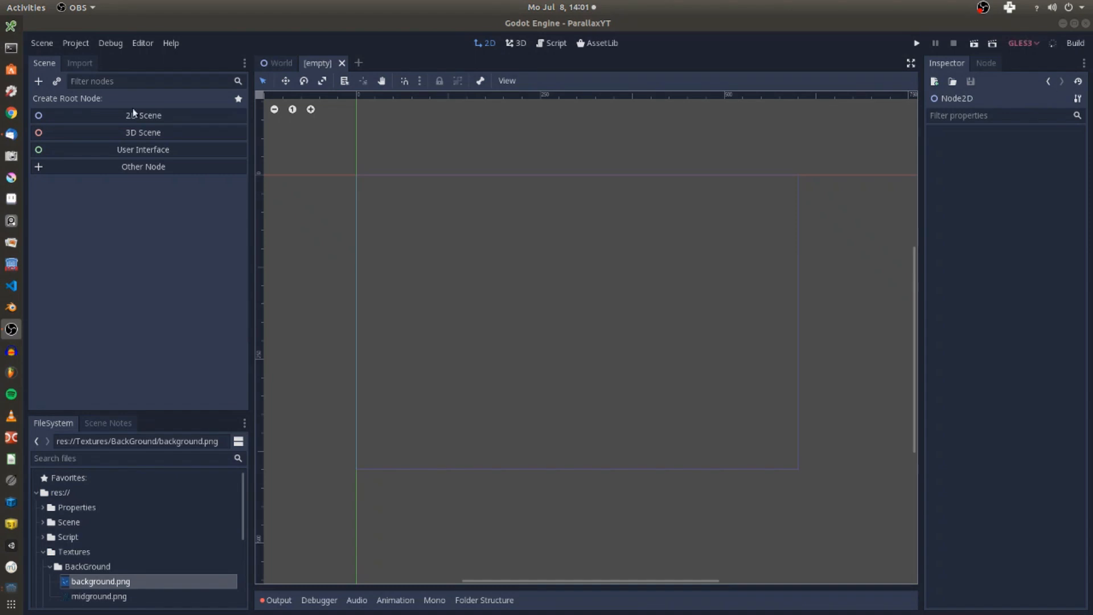
Build the underWaterWorld 2D root with ParallaxBackground, ParallaxLayer children and their sprites.
left_click(143, 115)
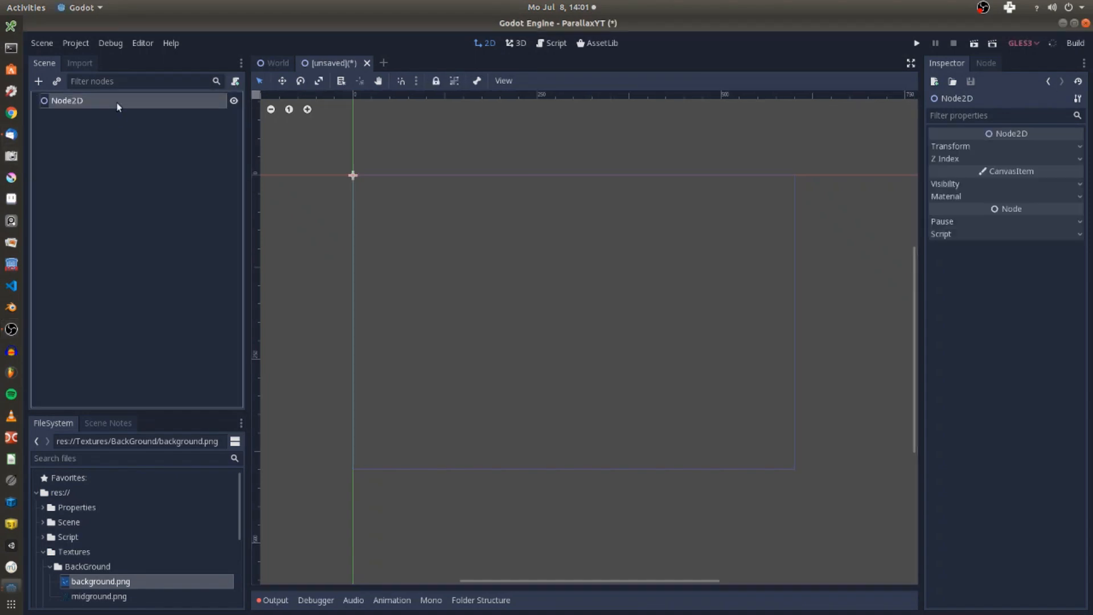
type("underWaterWor")
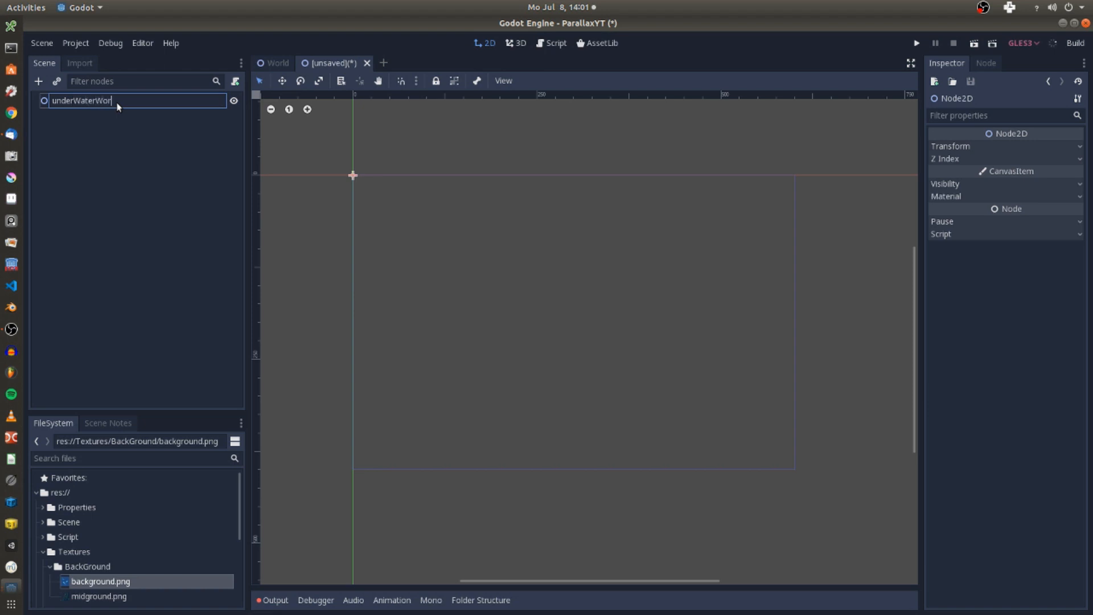
right_click(82, 100)
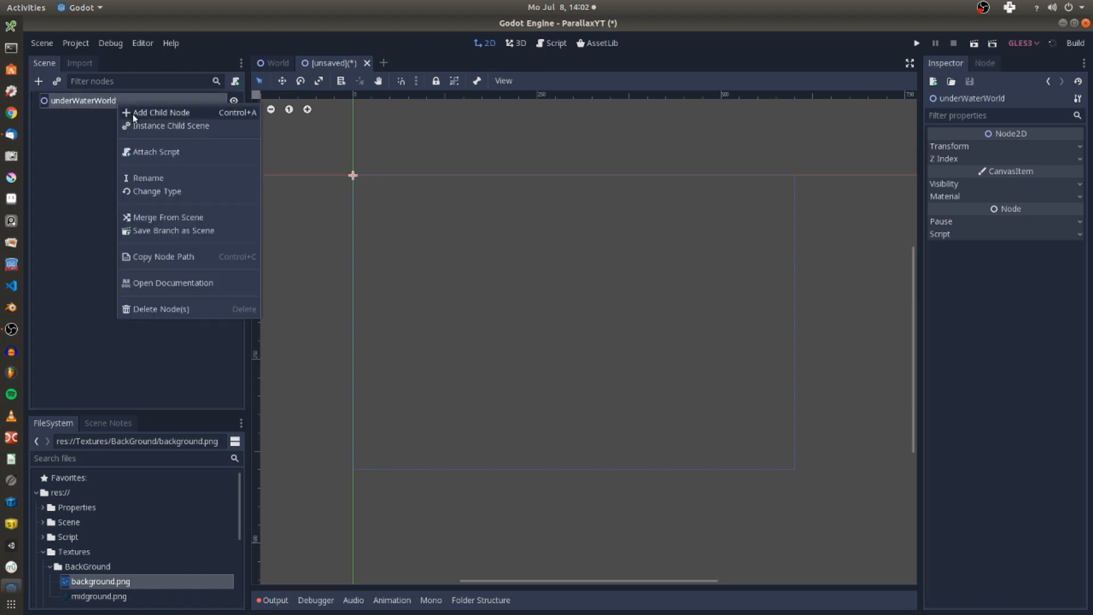
left_click(161, 112)
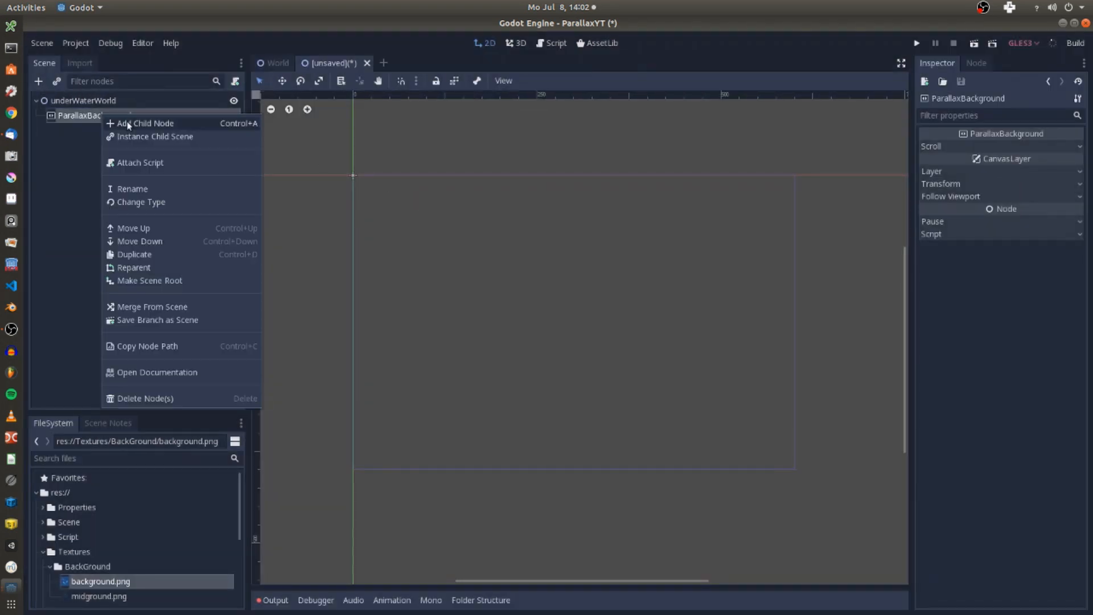
left_click(147, 123)
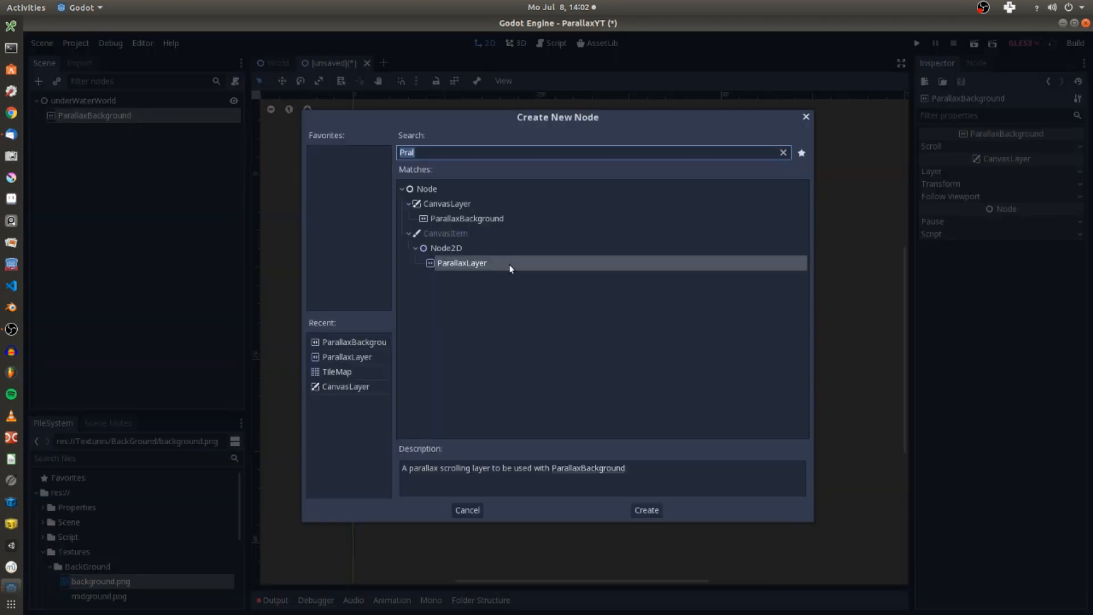
left_click(645, 510)
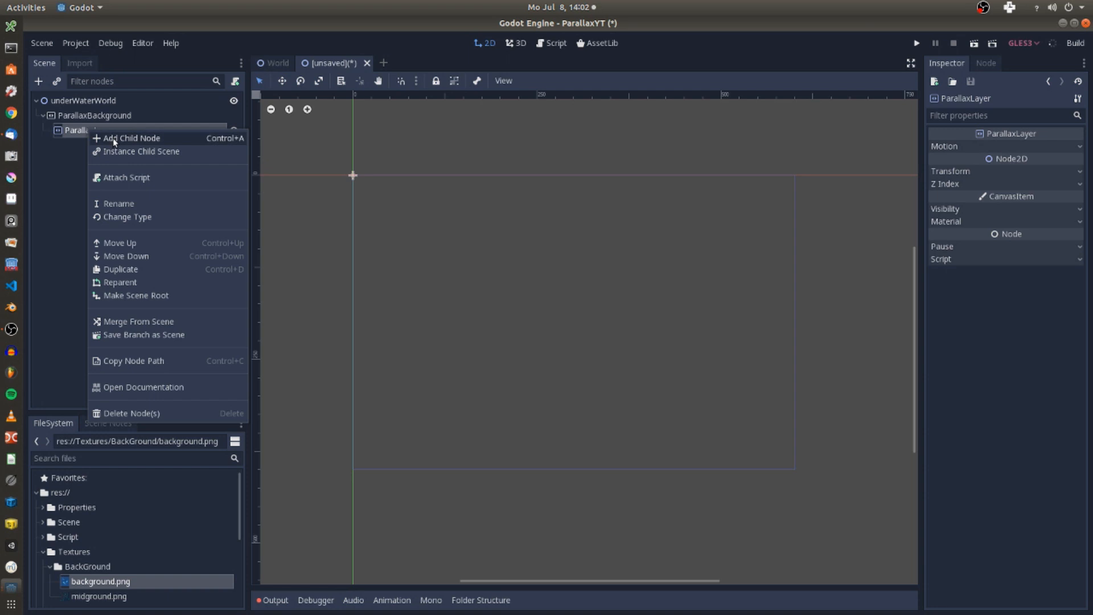
left_click(131, 138)
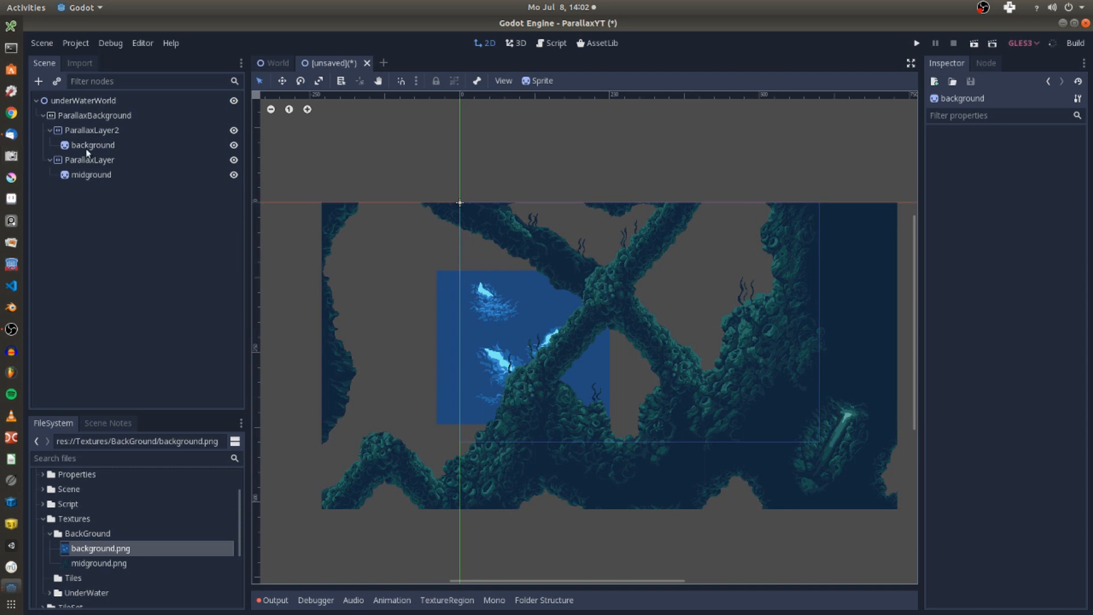
Uncenter the background sprite and bring up its Transform position settings.
left_click(92, 145)
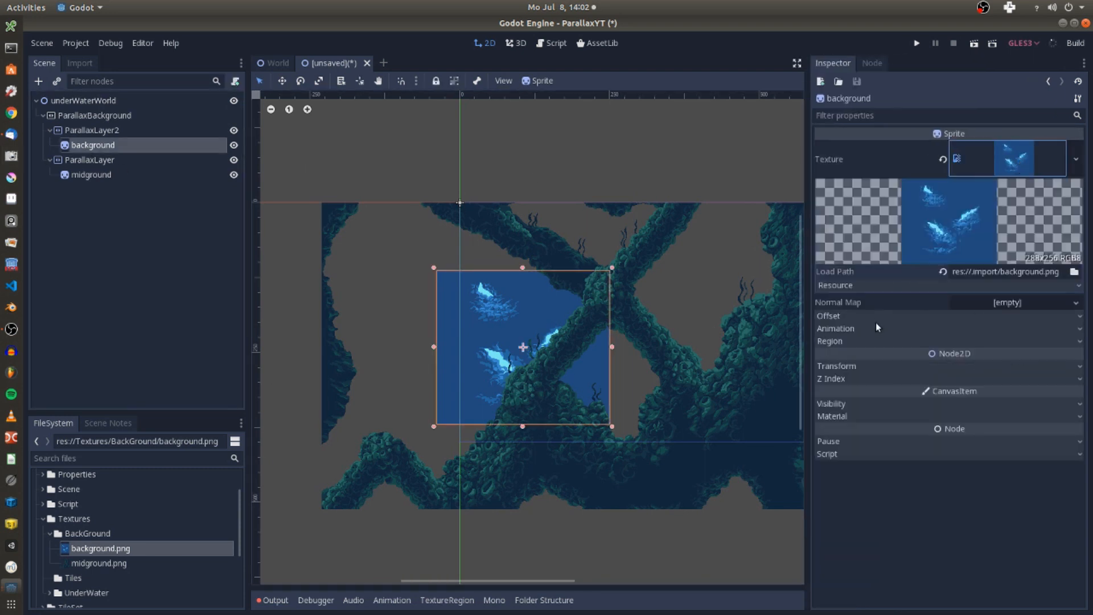
left_click(829, 316)
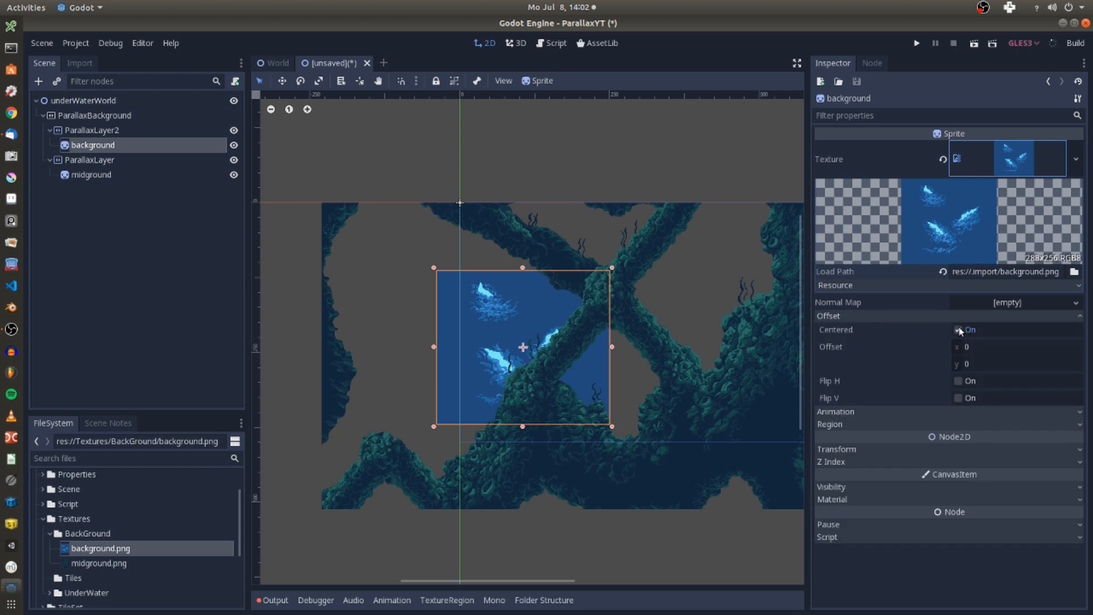
left_click(960, 330)
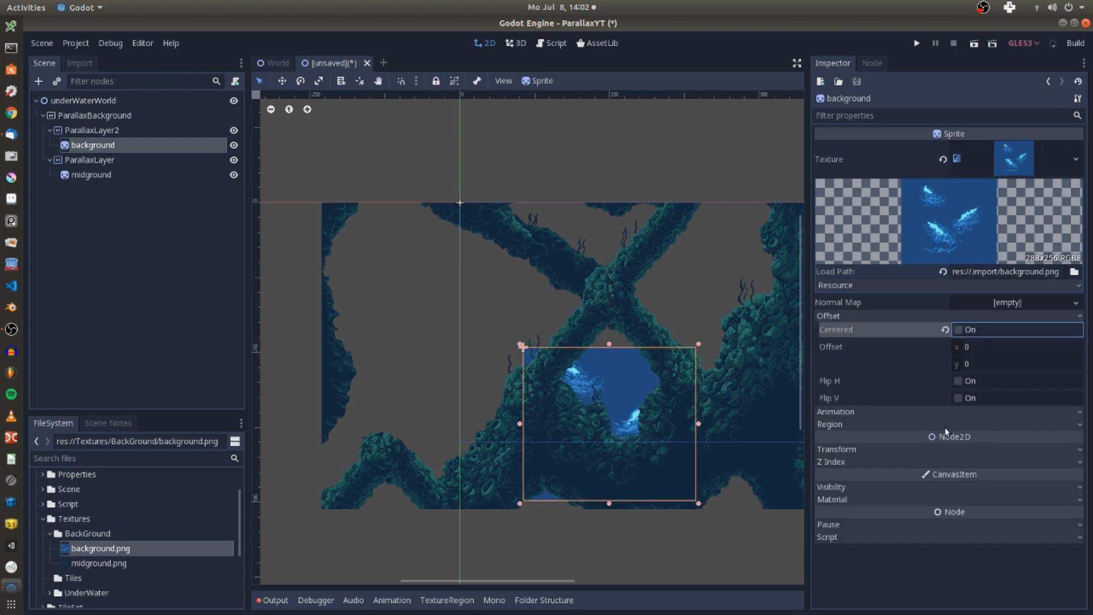
left_click(837, 449)
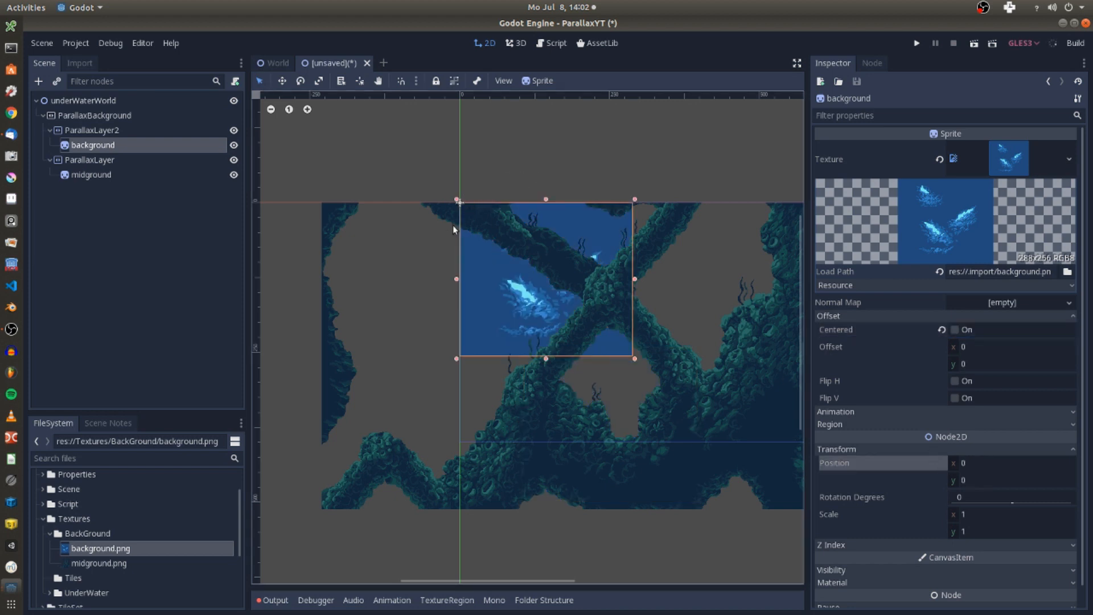
Reset the midground sprite's position to 0,0 and uncenter its offset.
left_click(91, 175)
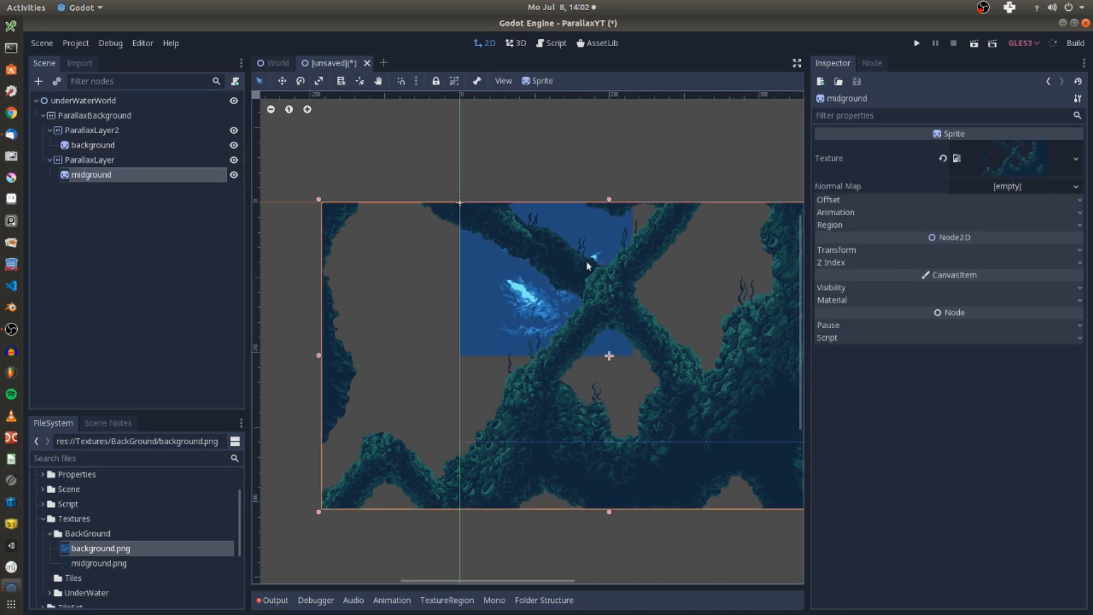
left_click(835, 249)
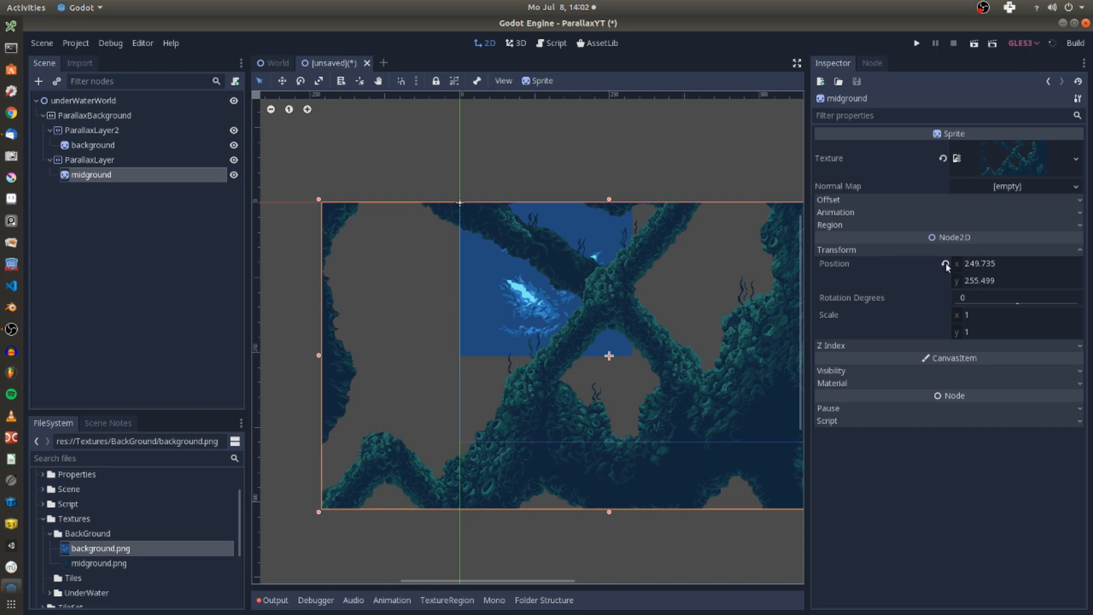
left_click(946, 266)
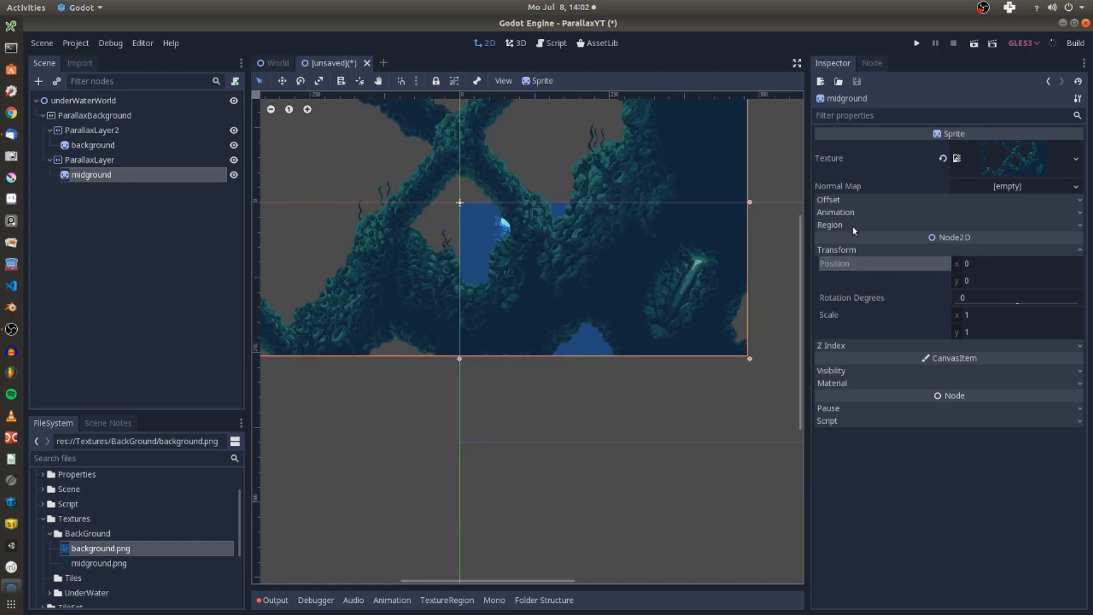
left_click(829, 200)
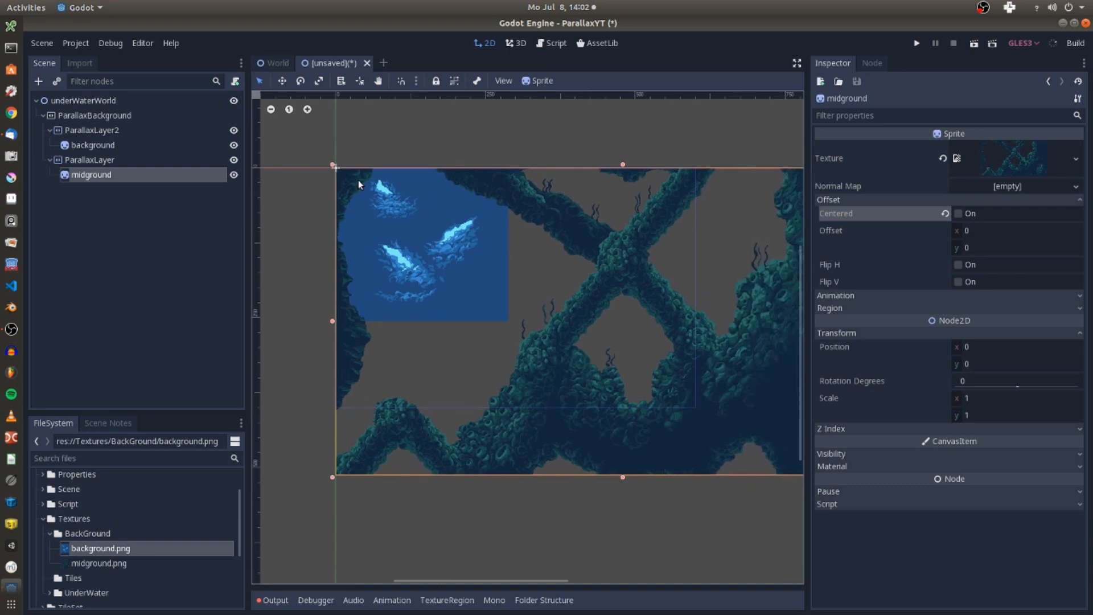
mouse_move(711, 180)
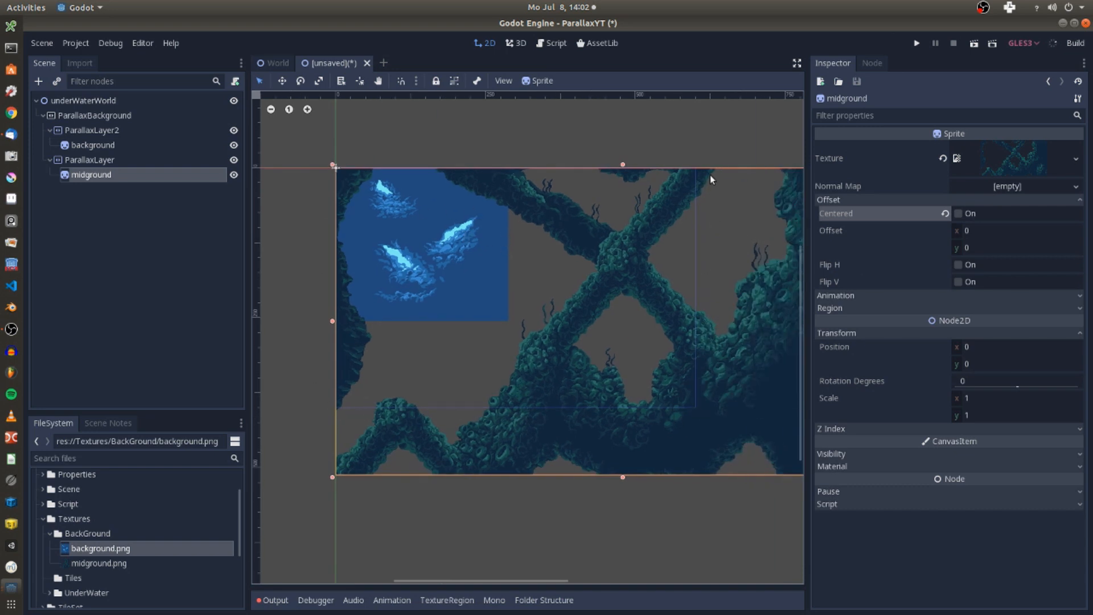
left_click(75, 42)
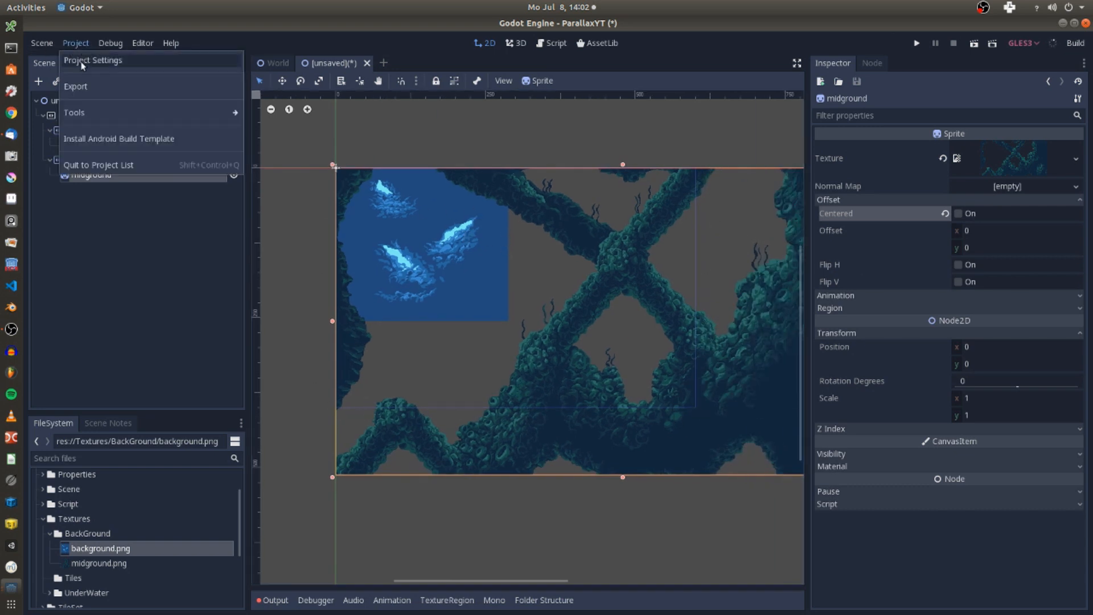
left_click(93, 59)
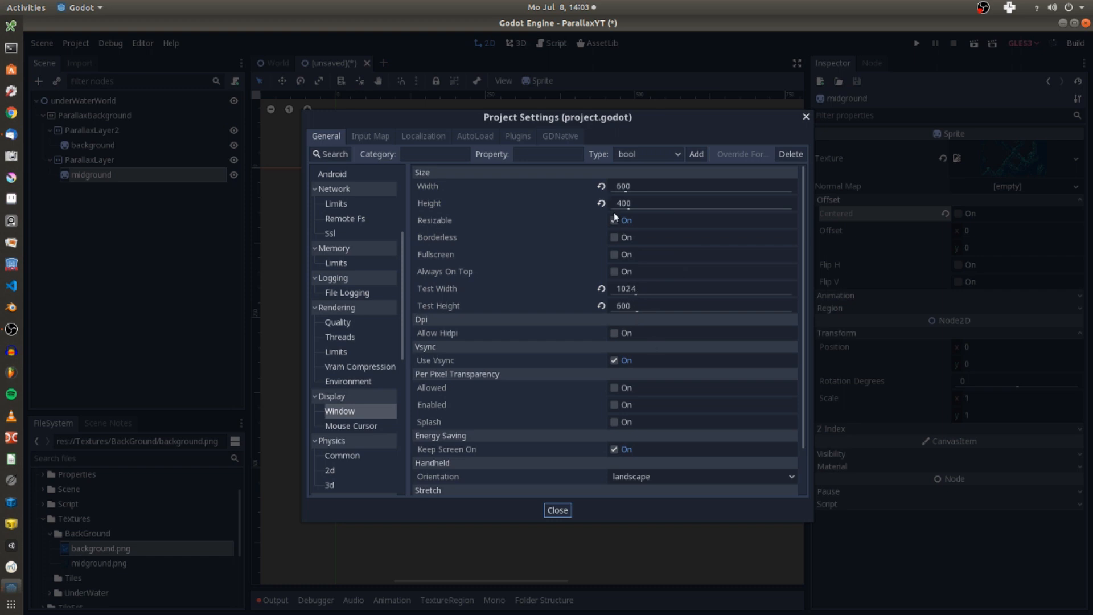
scroll("down", 3)
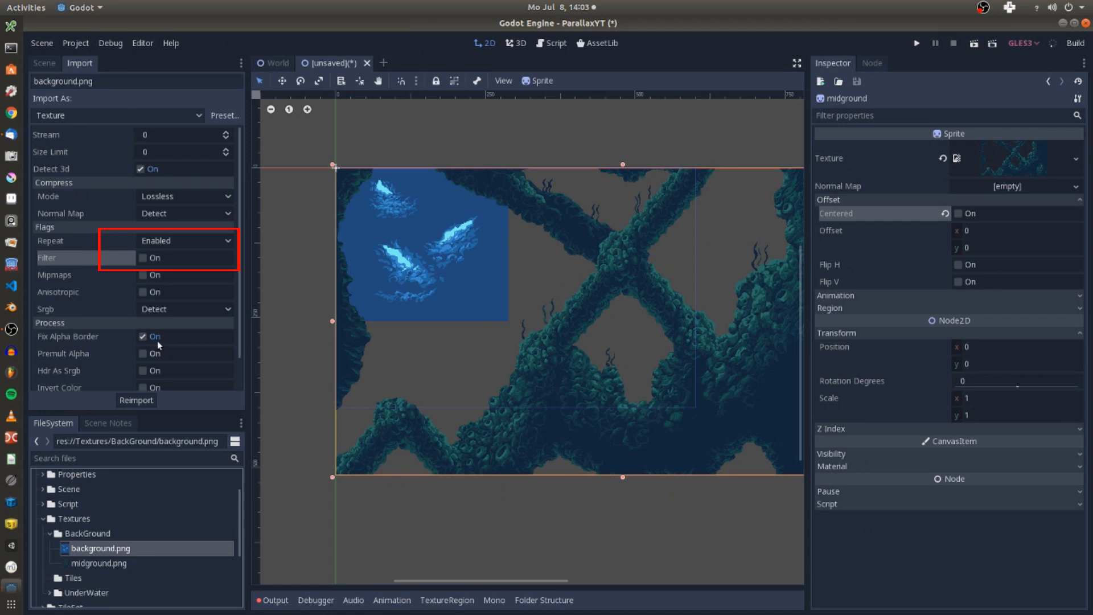
mouse_move(111, 259)
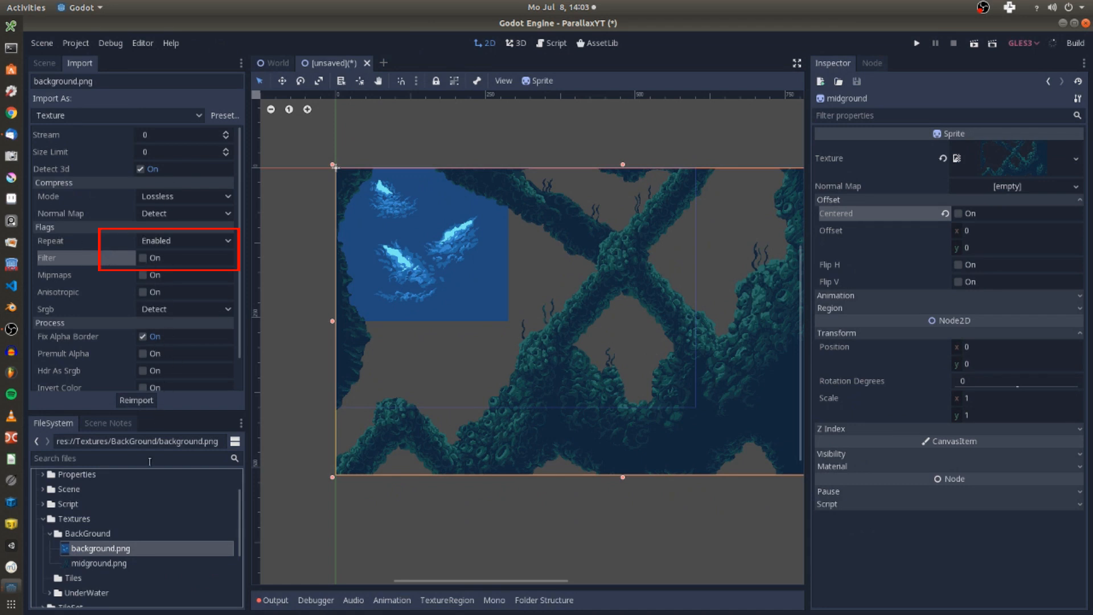
Confirm midground.png imports with Repeat enabled and Filter off, then reselect the background sprite.
left_click(100, 563)
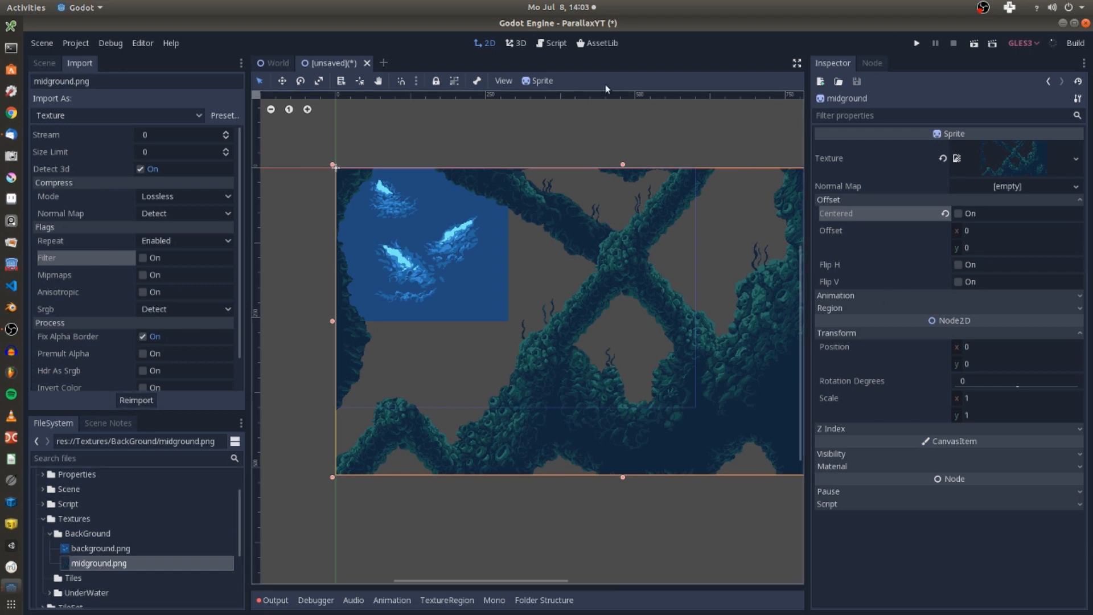
left_click(44, 63)
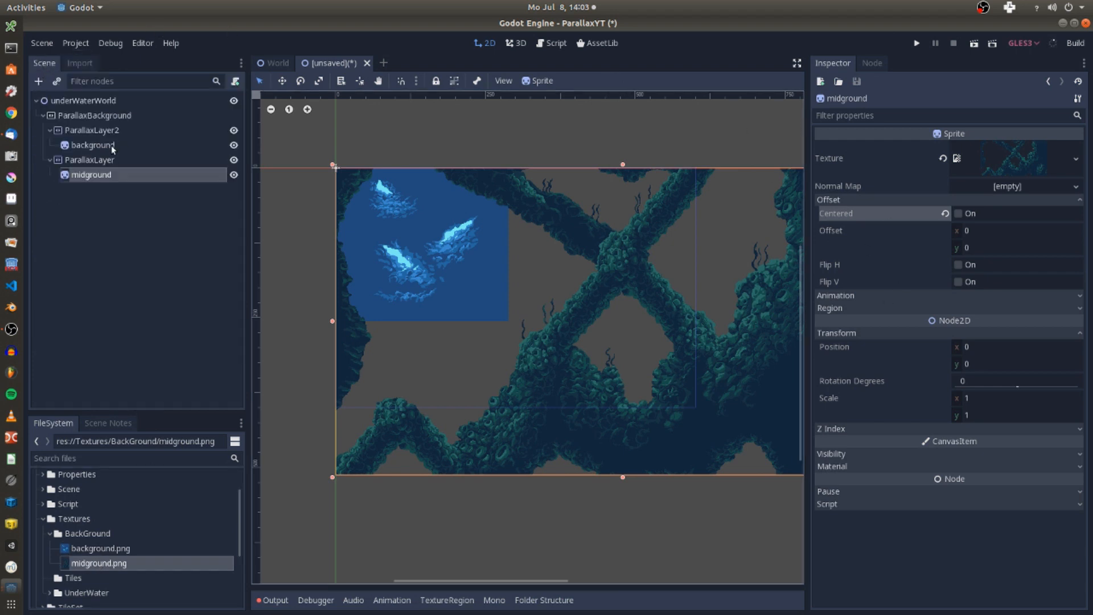
left_click(93, 145)
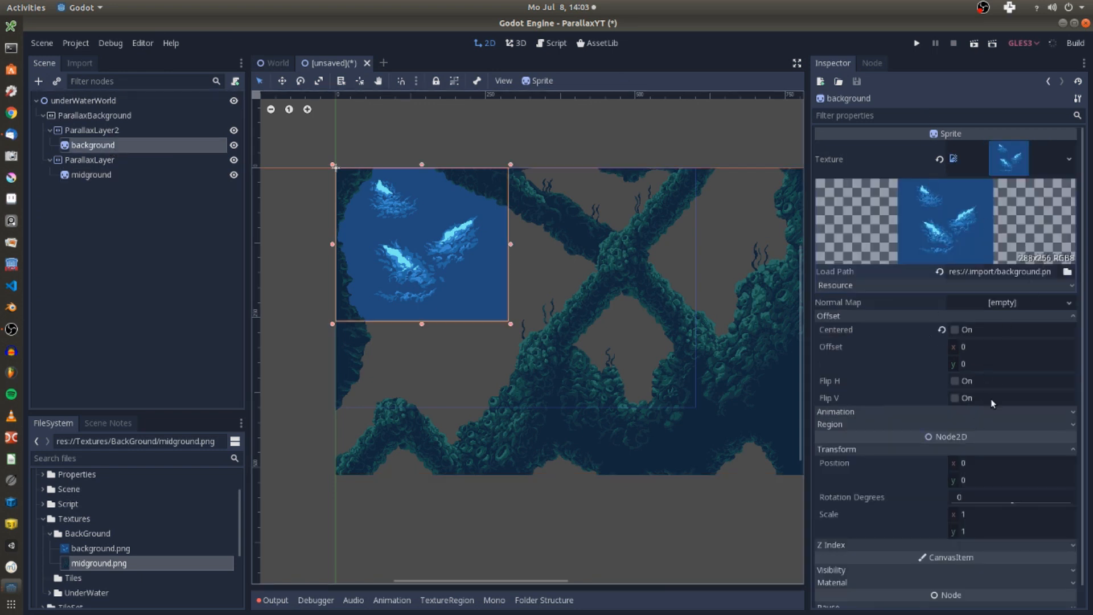
mouse_move(948, 425)
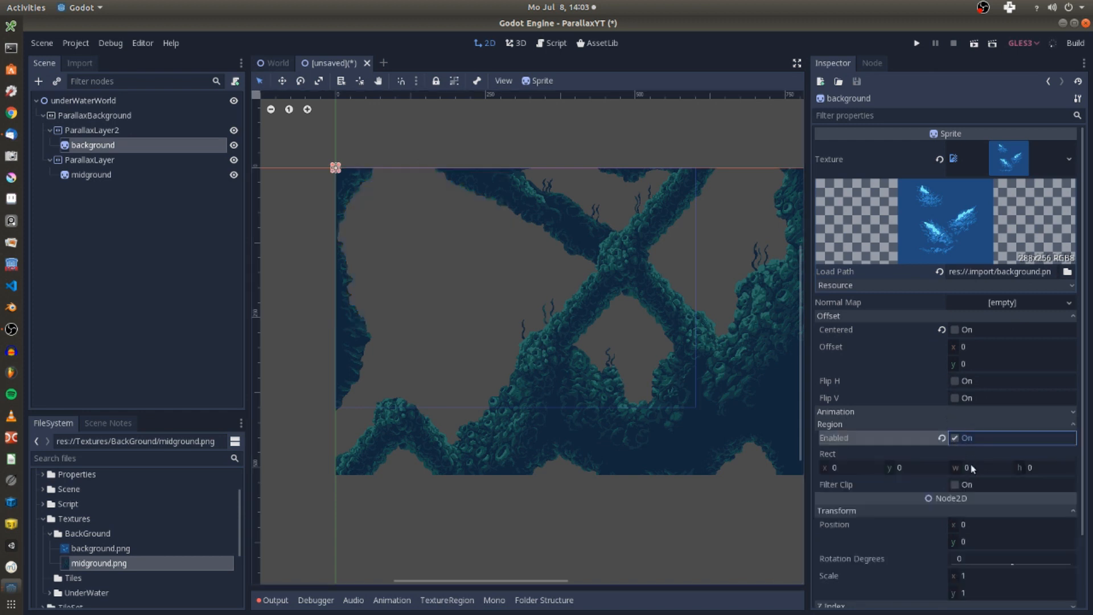
Give the background sprite an 864 by 512 region rect, entering height as 256*2.
left_click(979, 467)
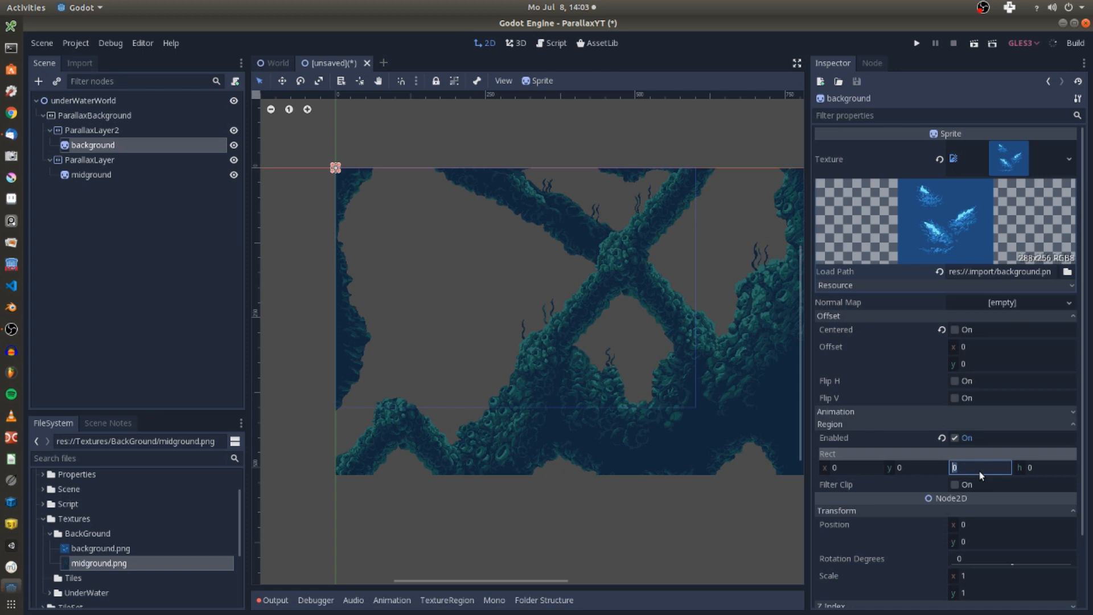
type("2")
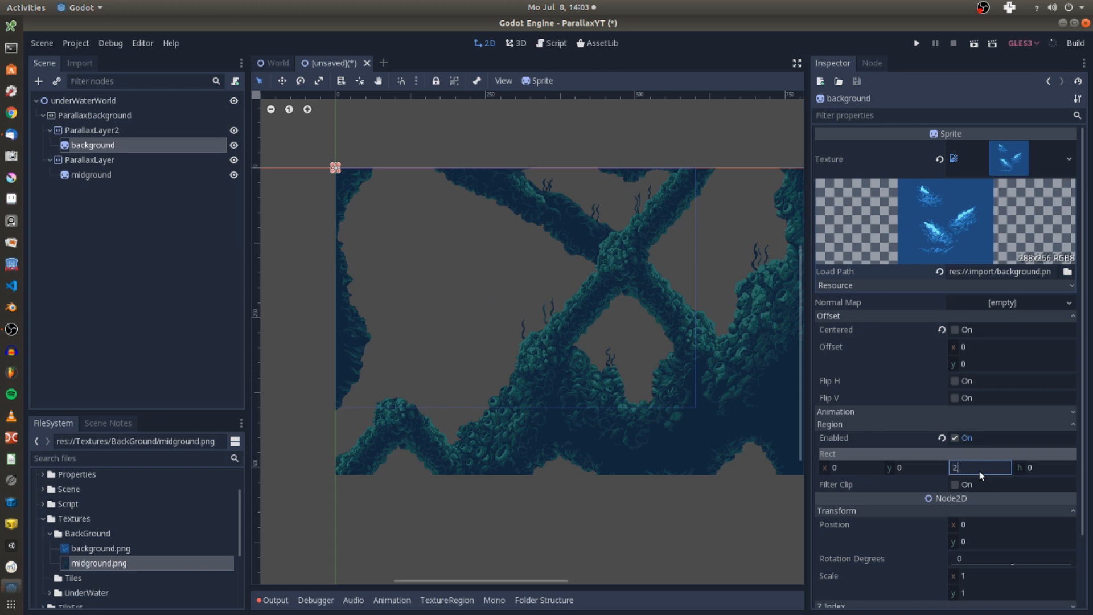
type("88")
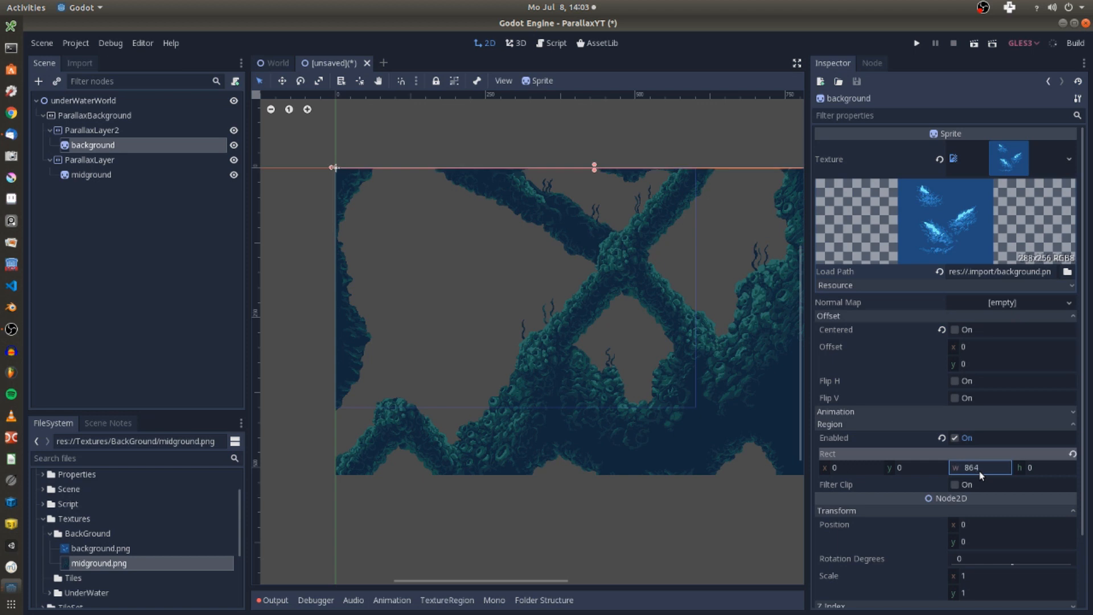
left_click(1044, 467)
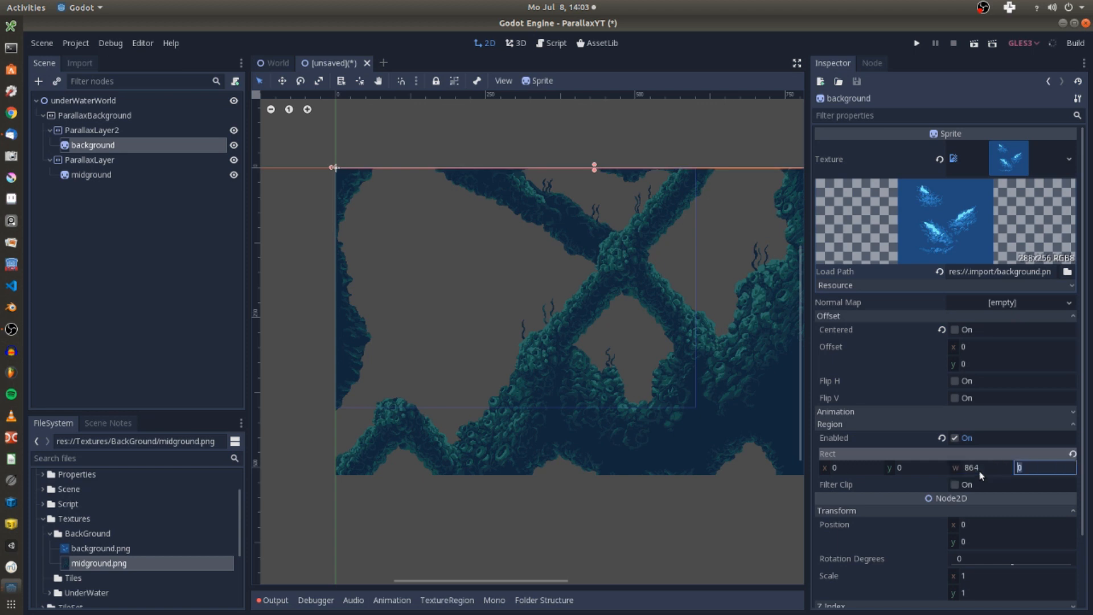
type("256*2")
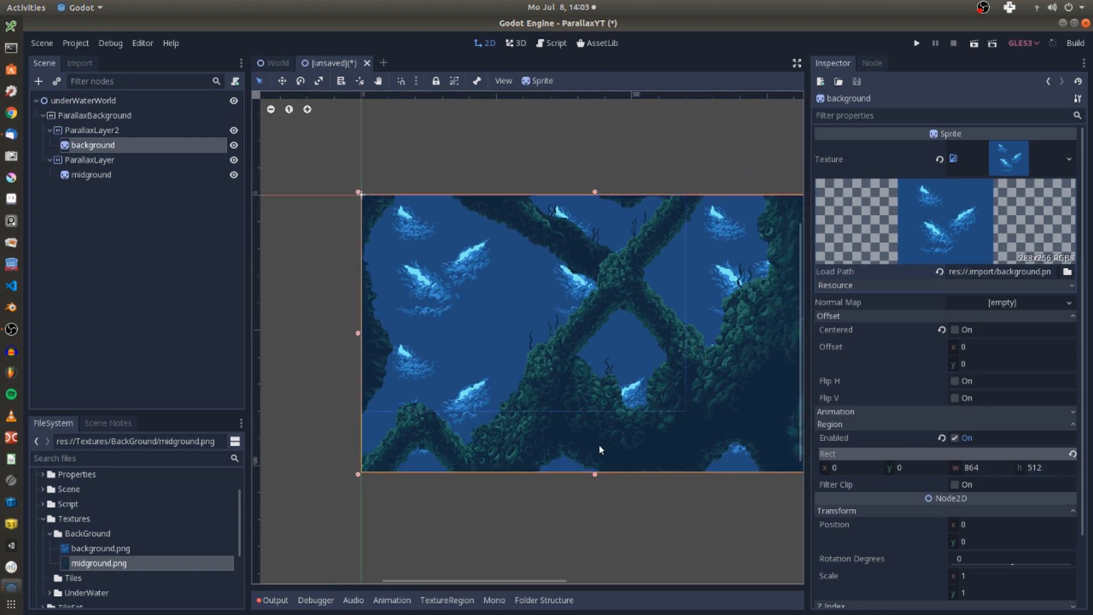
left_click(91, 174)
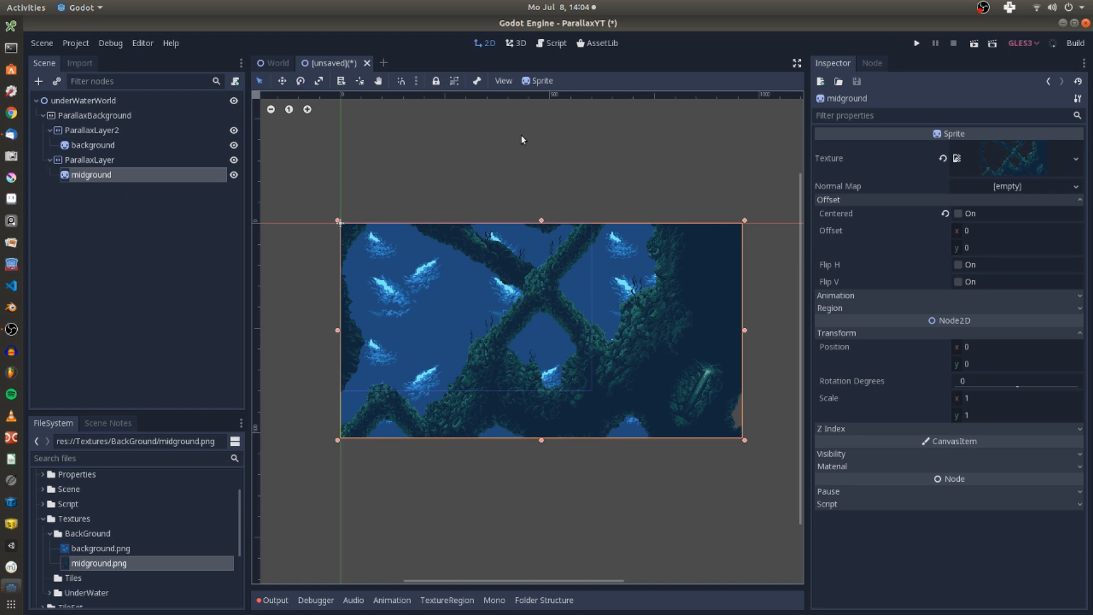
mouse_move(515, 120)
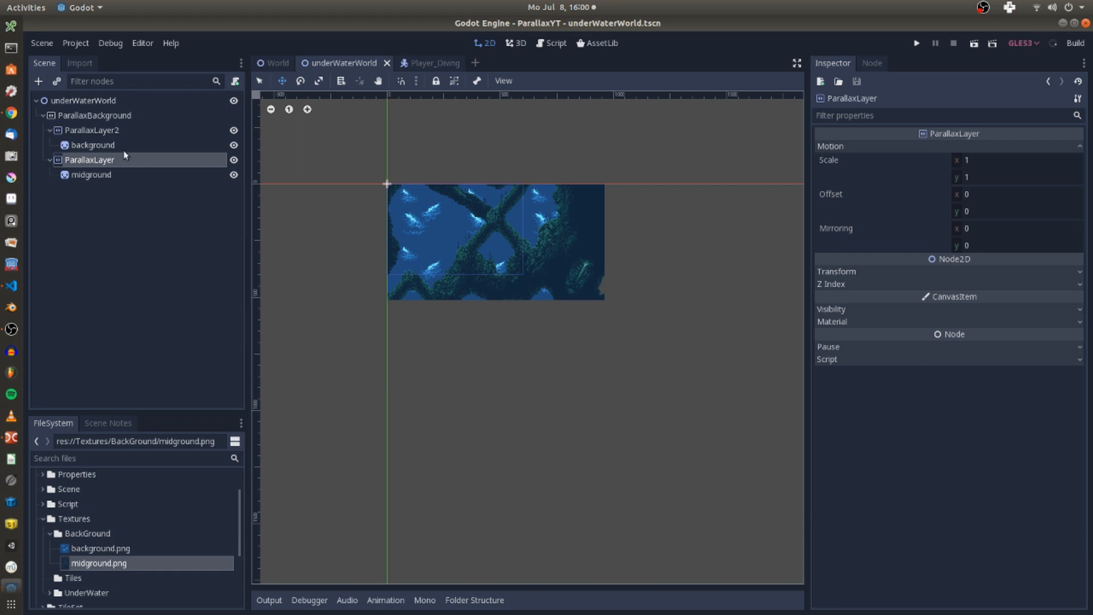
Set Motion Mirroring y to 512 on both the background and midground parallax layers.
left_click(91, 174)
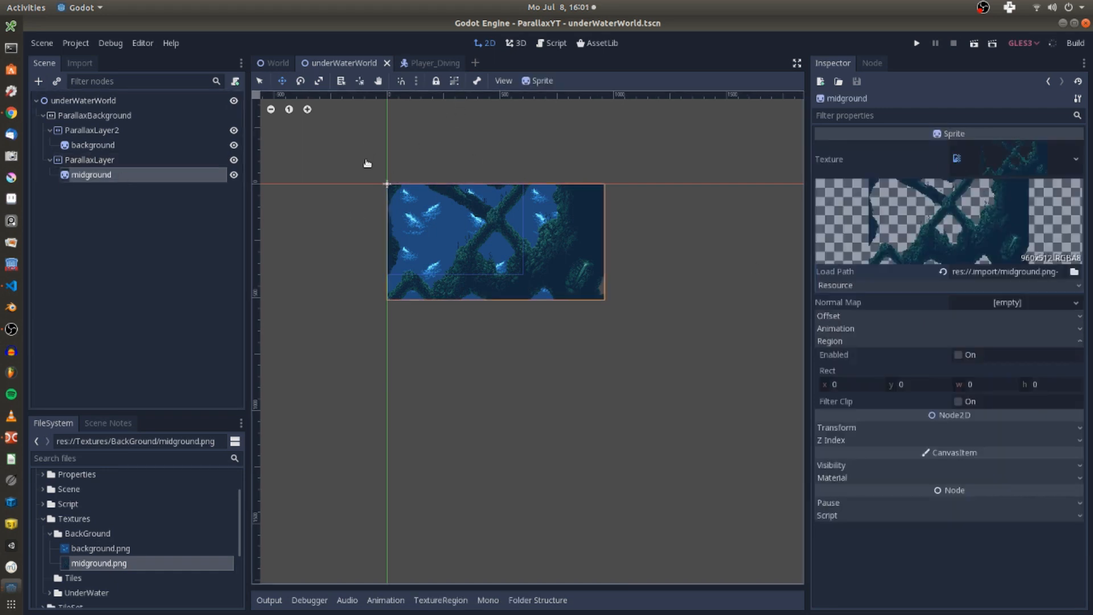
left_click(93, 145)
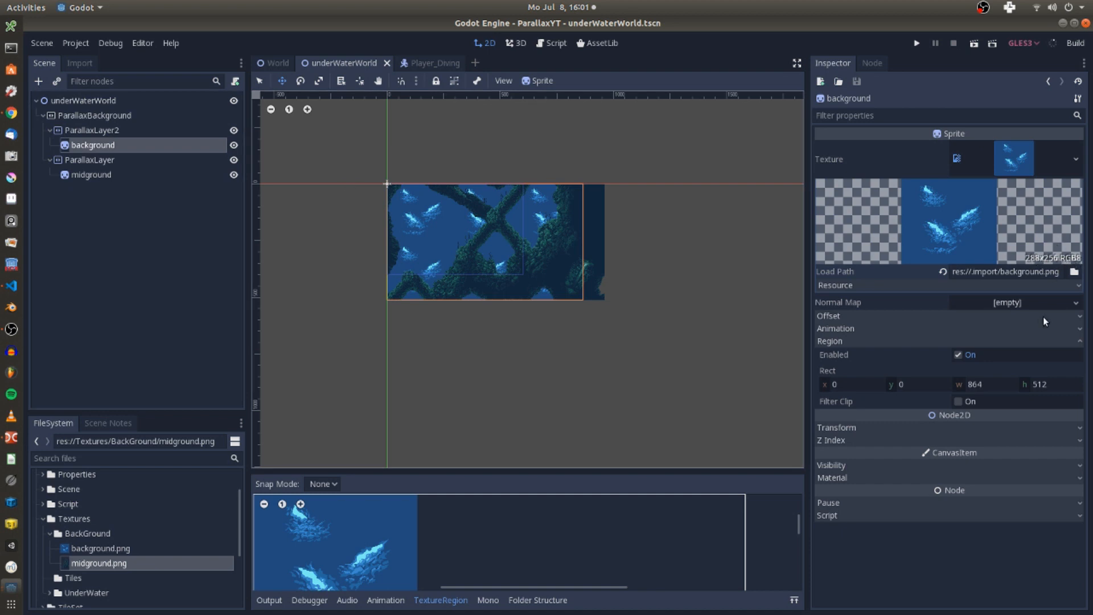
mouse_move(273, 148)
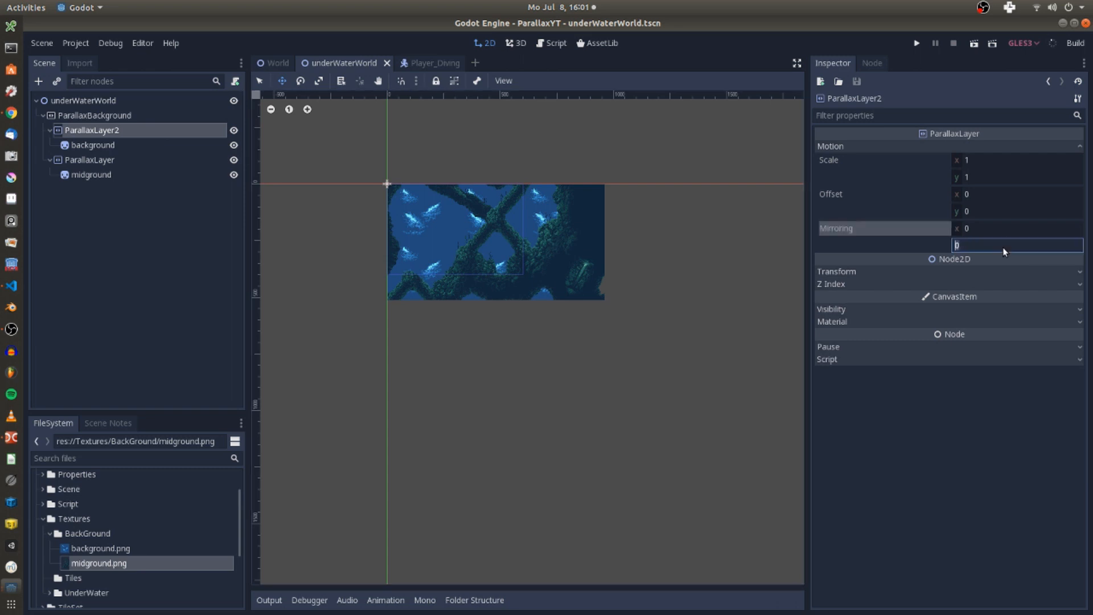
type("512")
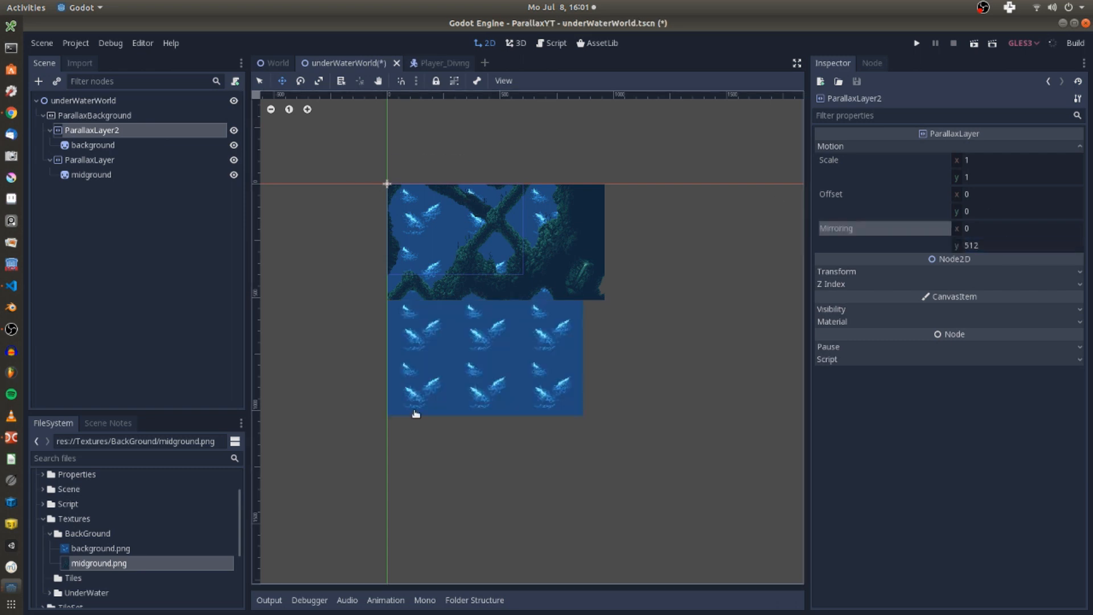
mouse_move(101, 171)
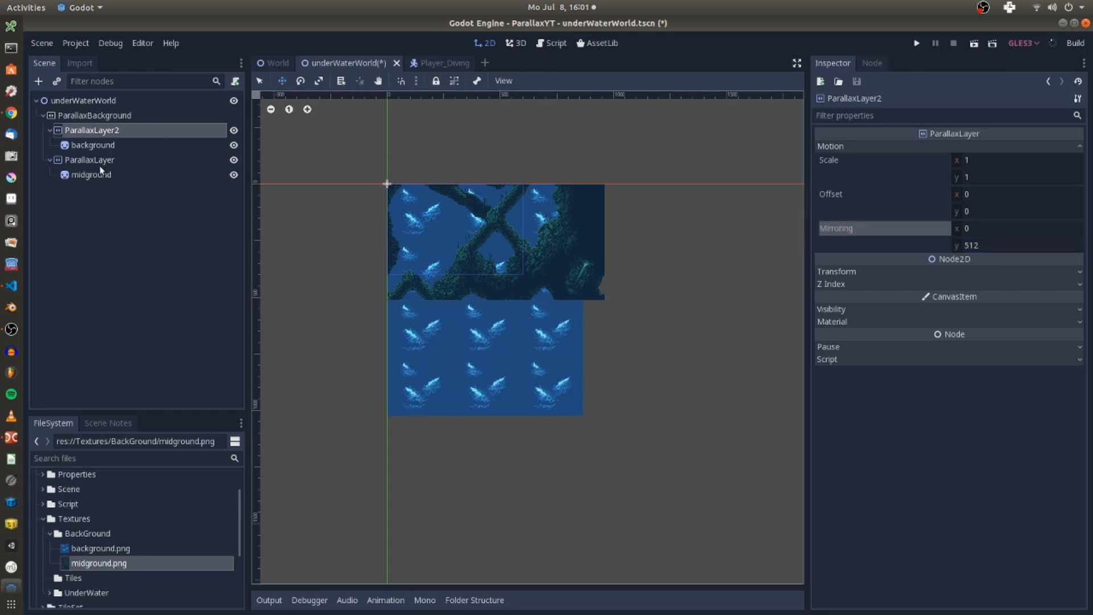
left_click(90, 174)
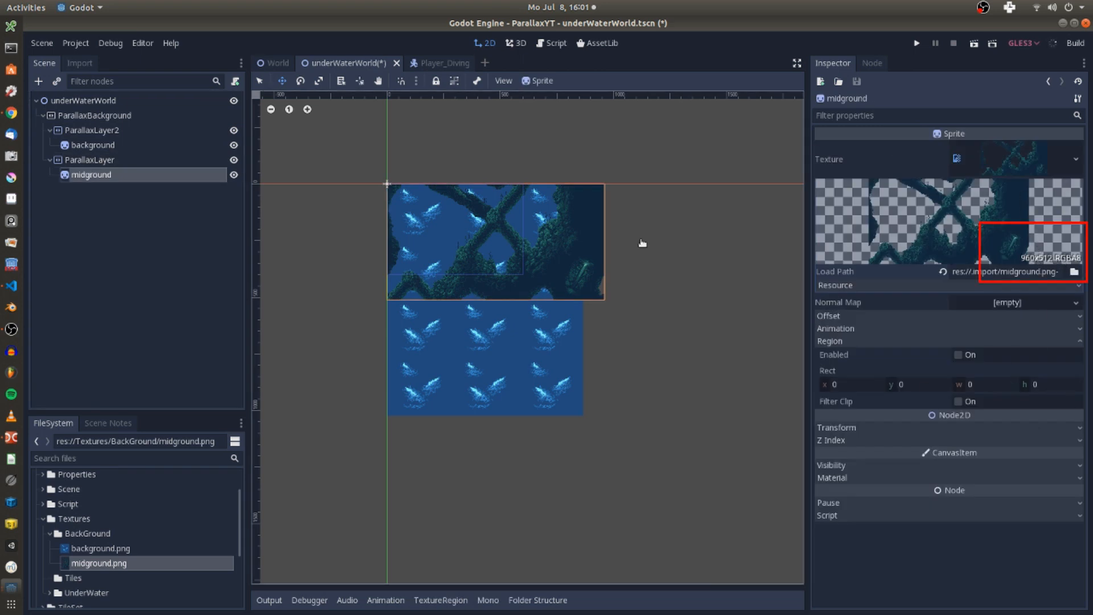
left_click(90, 159)
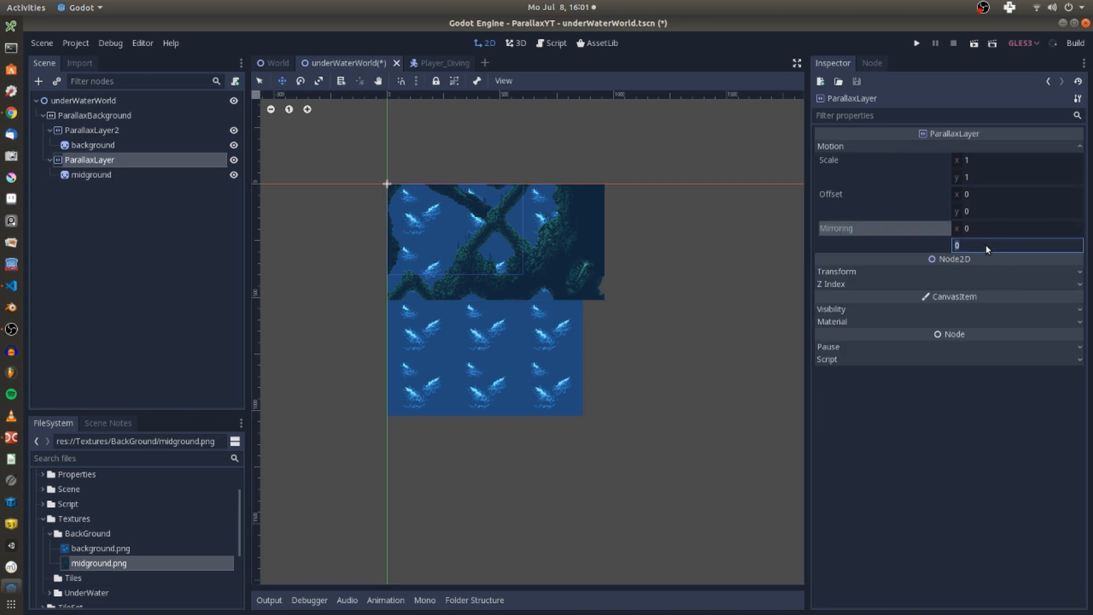
type("512")
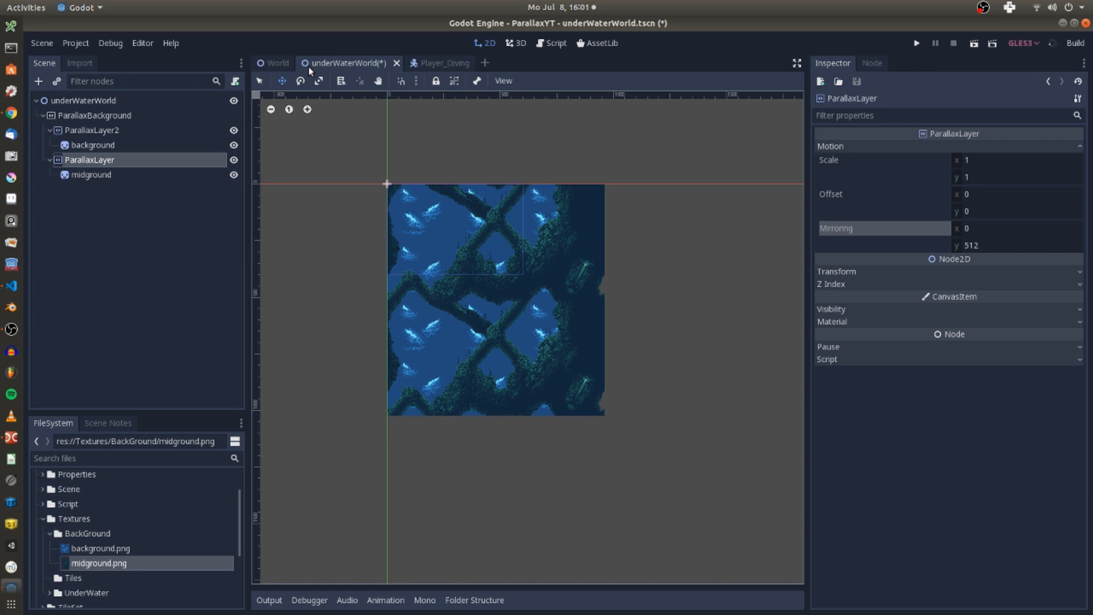
mouse_move(75, 115)
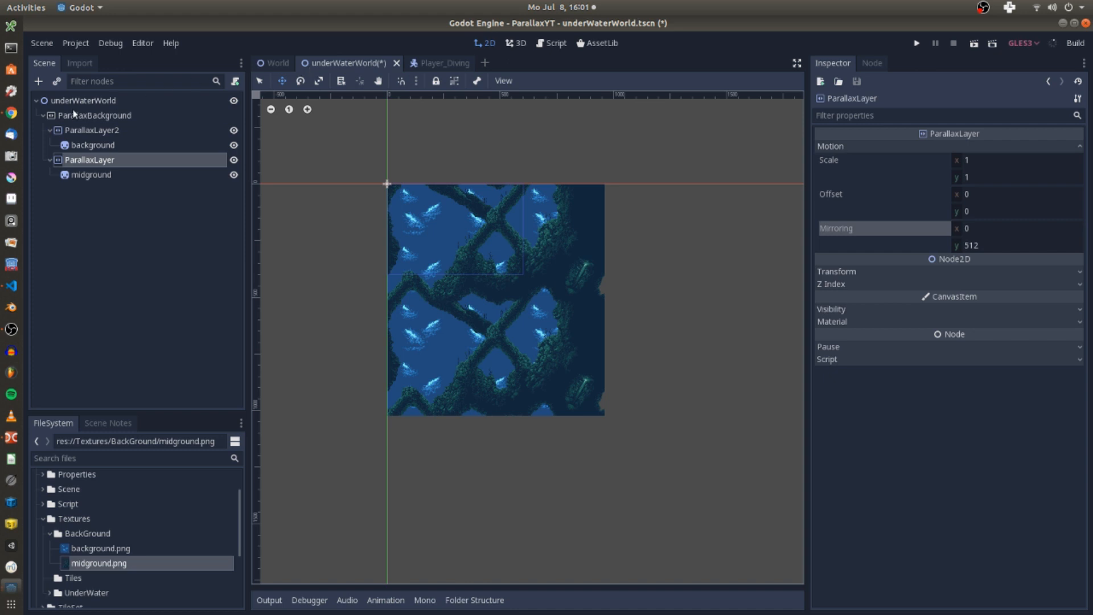
Instance the Player scene under underWaterWorld and drag it onto the underwater scenery.
right_click(84, 100)
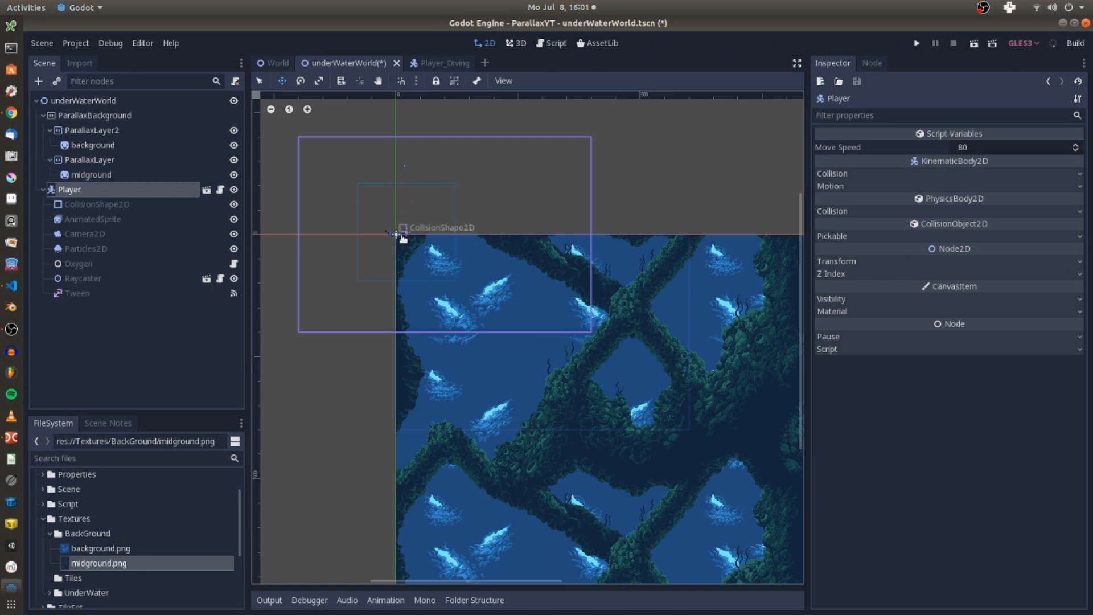
left_click_drag(403, 233, 591, 345)
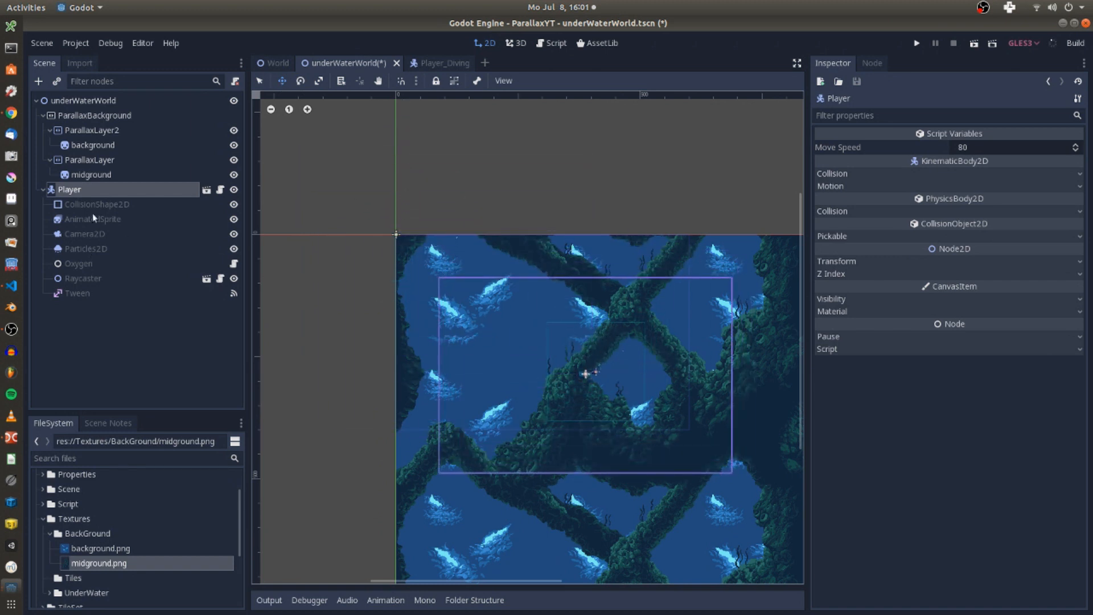
Select the Player's Camera2D and set Limit Left to 20 and Limit Top to 200.
right_click(69, 189)
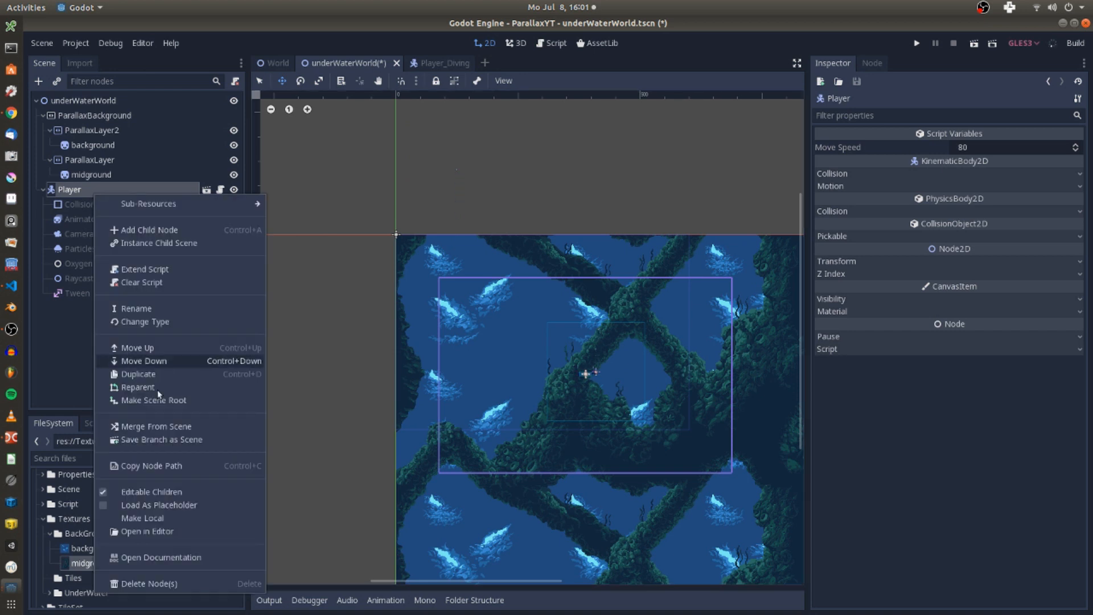
left_click(72, 189)
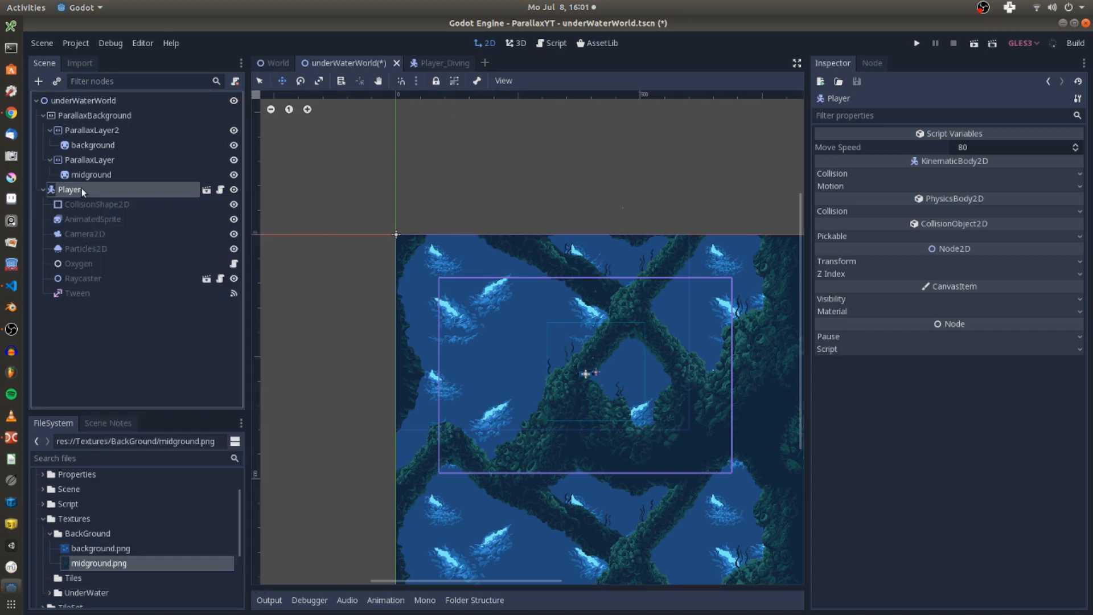
left_click(85, 234)
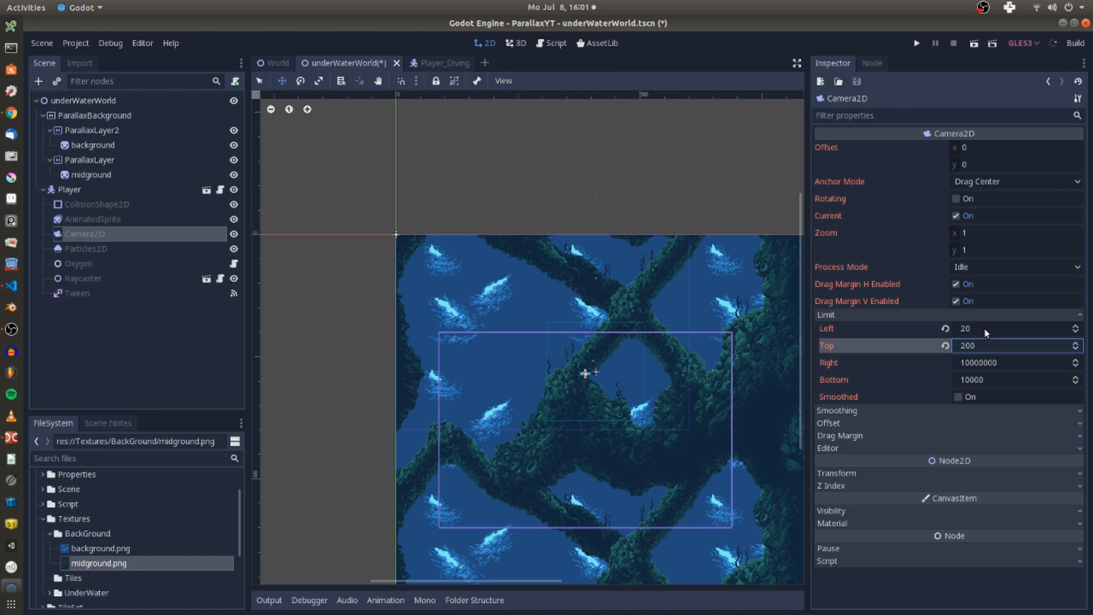
left_click(1012, 328)
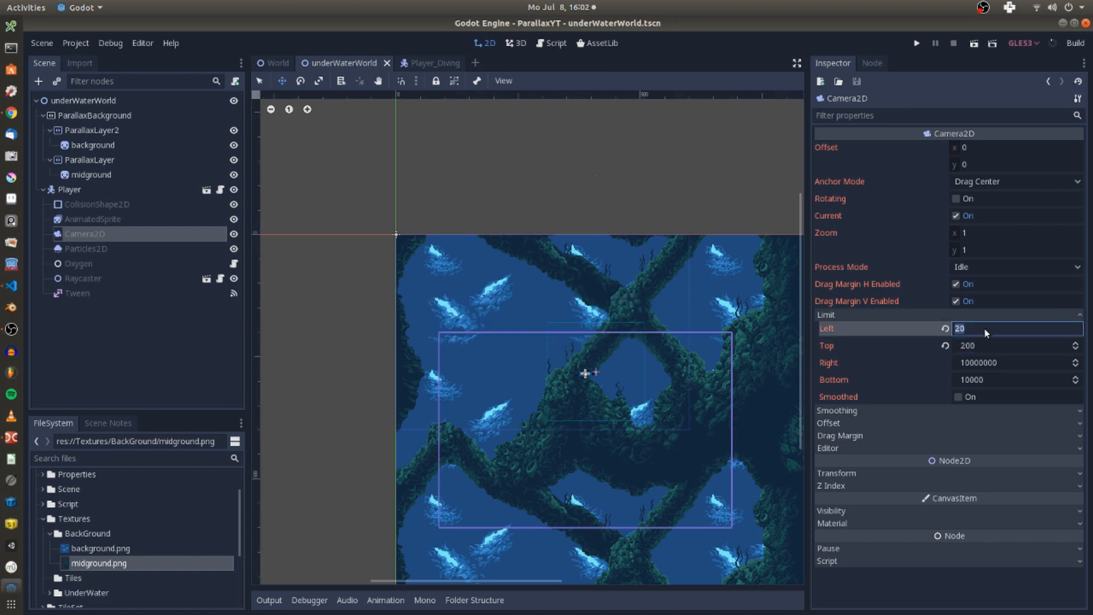
Play only the underWaterWorld scene to test it, then return to the editor.
right_click(341, 63)
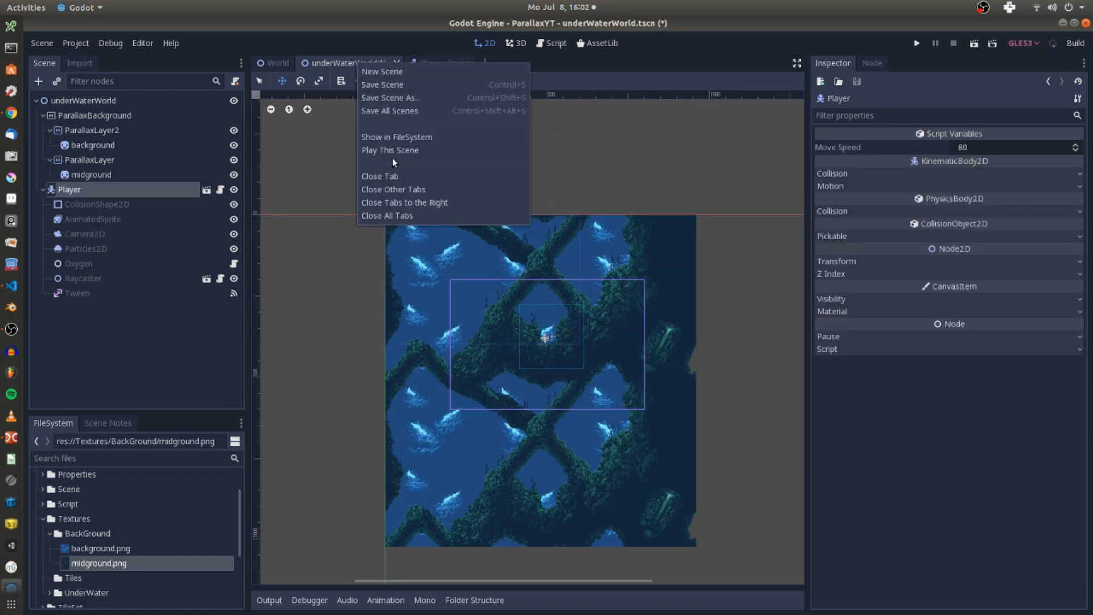
left_click(389, 150)
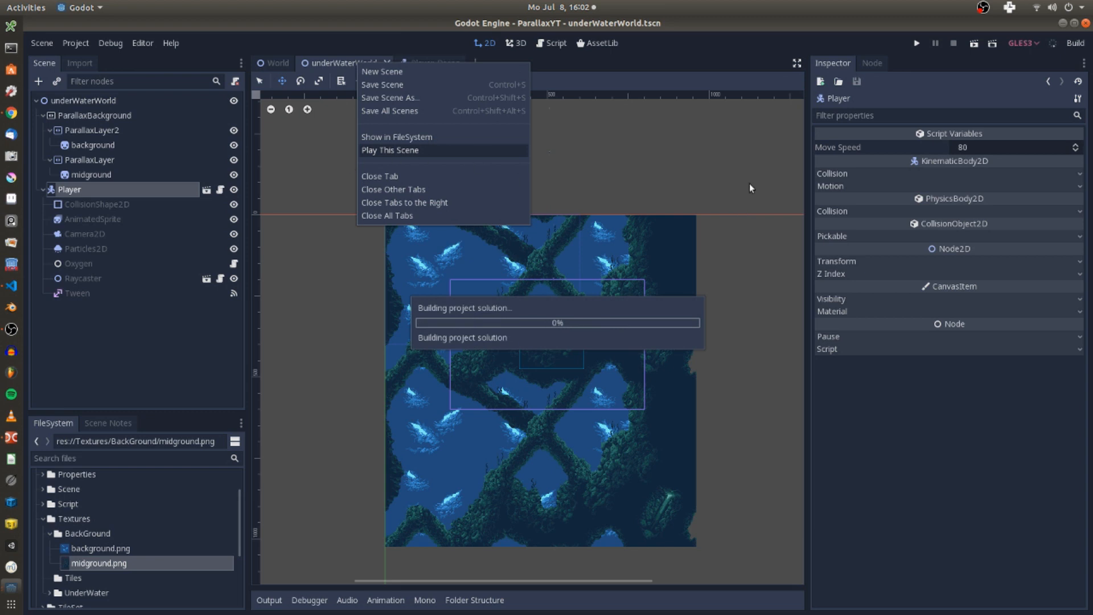
left_click(389, 149)
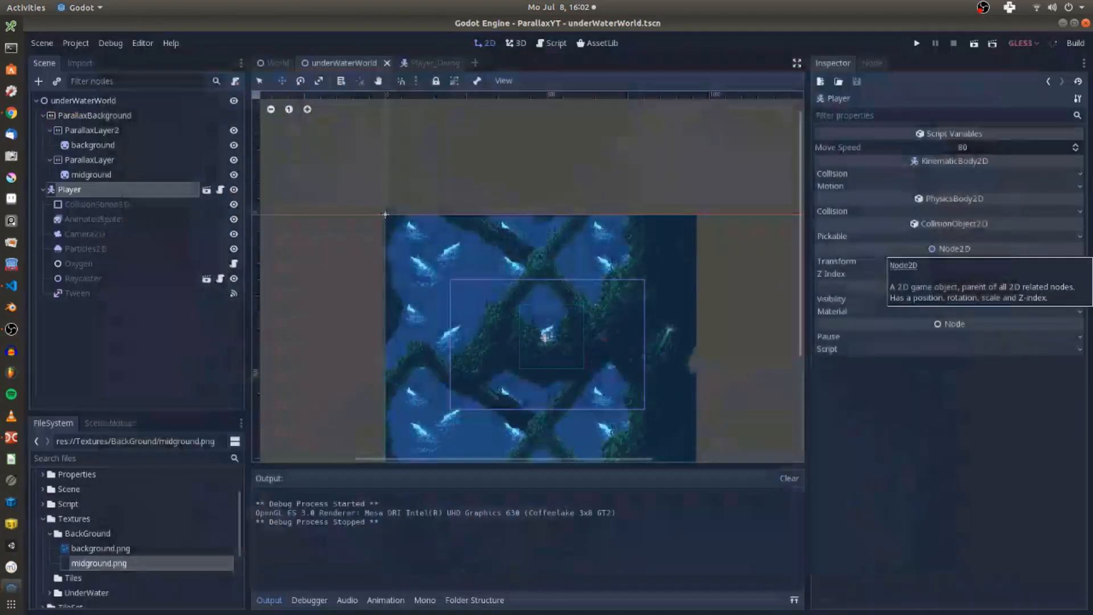
left_click(89, 159)
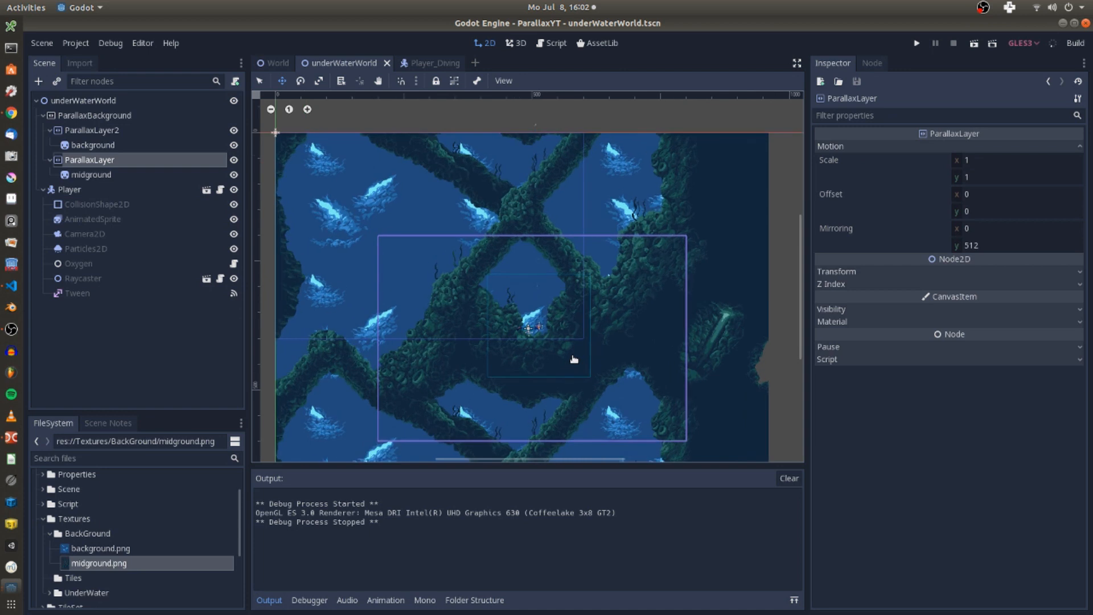
mouse_move(377, 167)
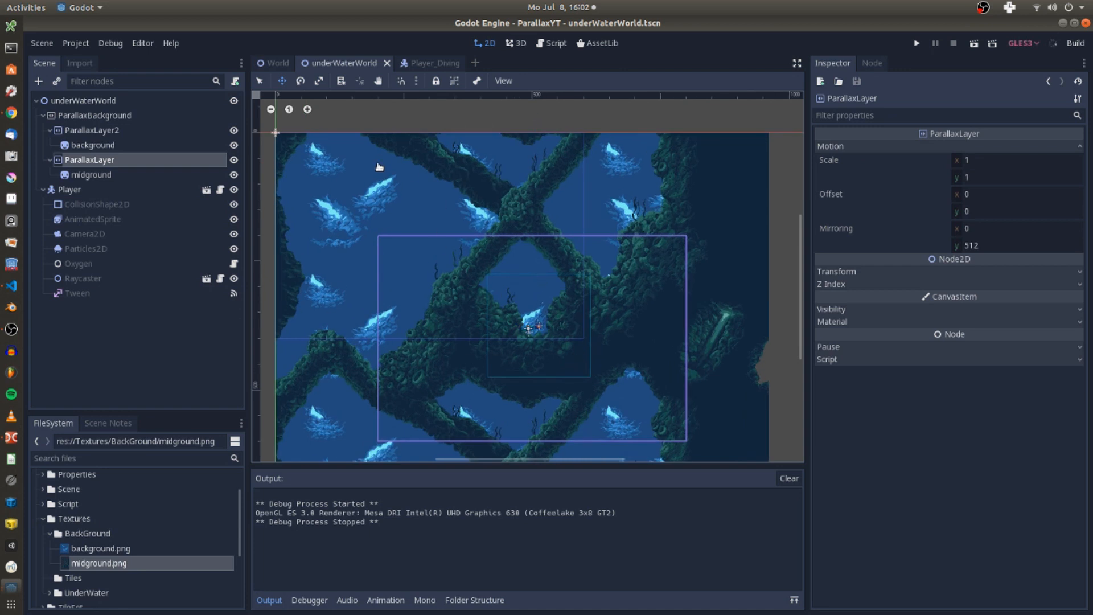
mouse_move(1019, 165)
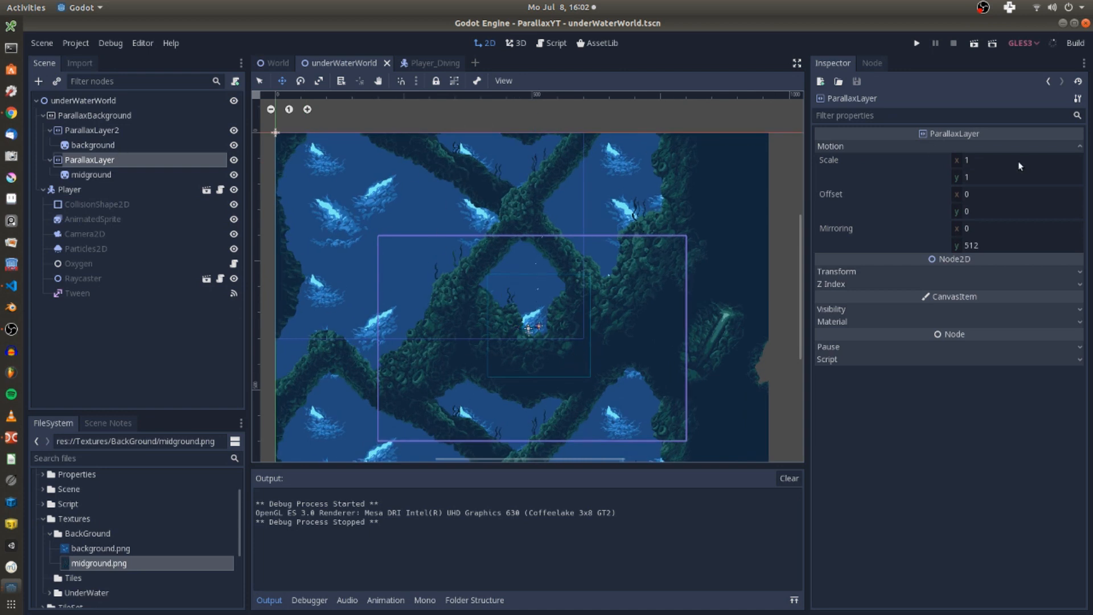
After trying 0.9, 0.7 and 0.8, set ParallaxLayer2's motion scale x and y to 0.6.
left_click(1018, 159)
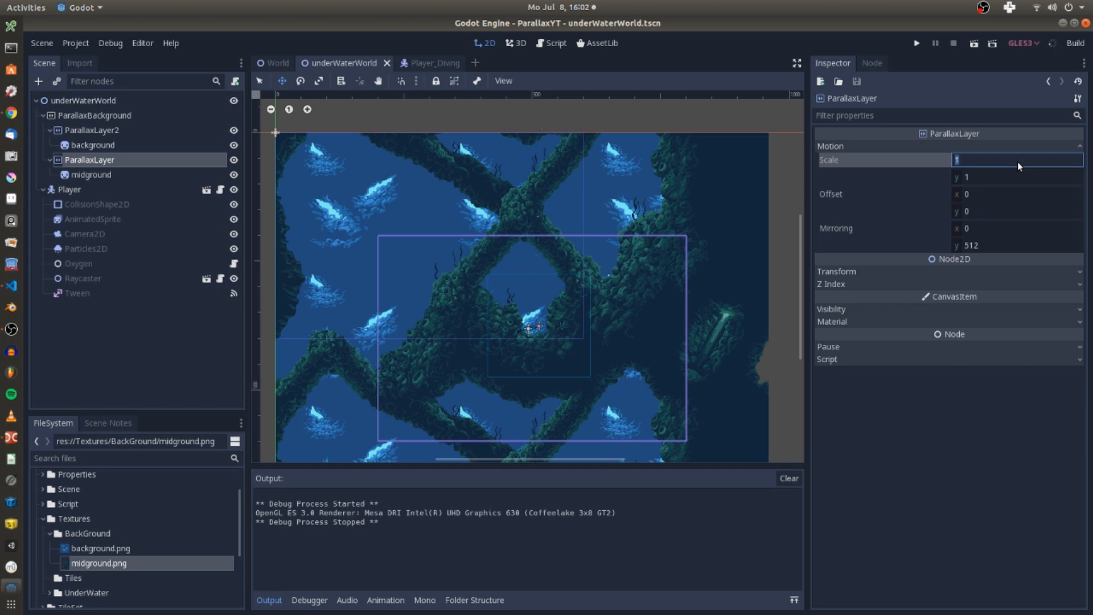
type("0")
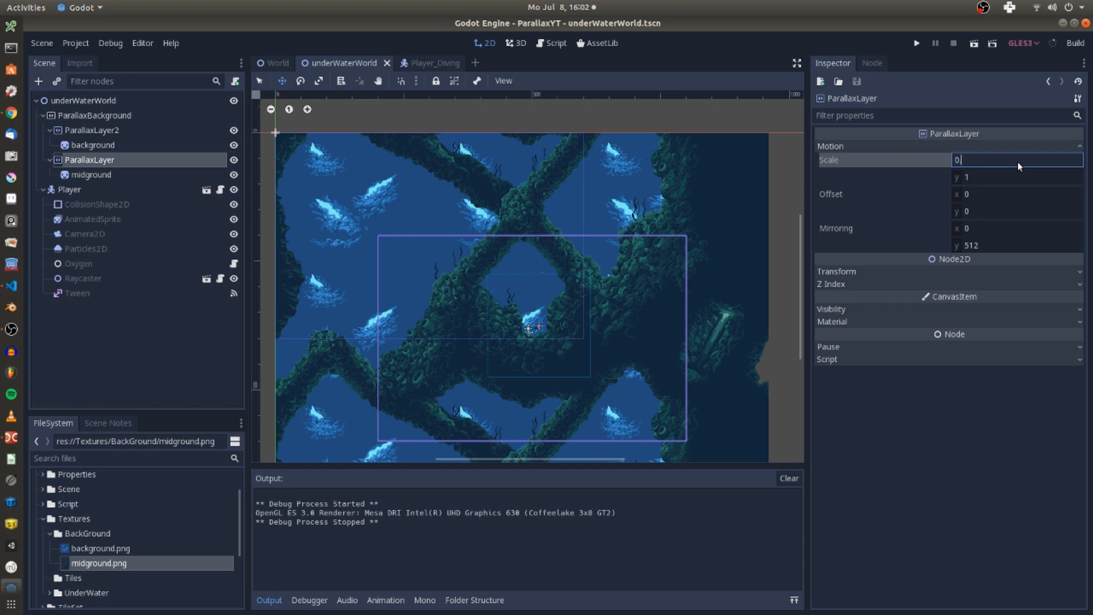
type("0.9")
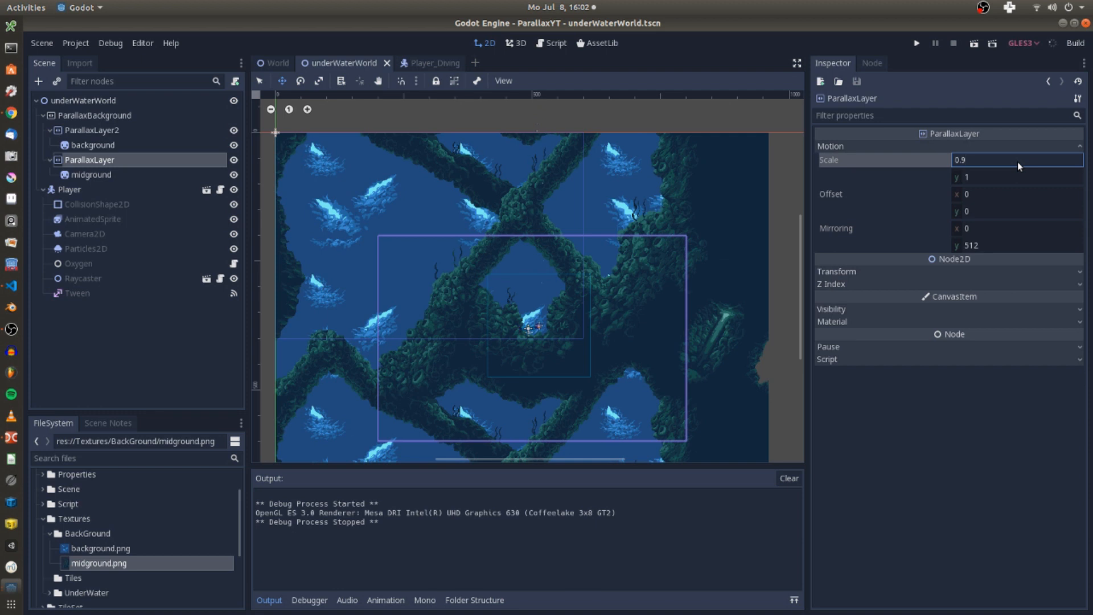
type("0.7")
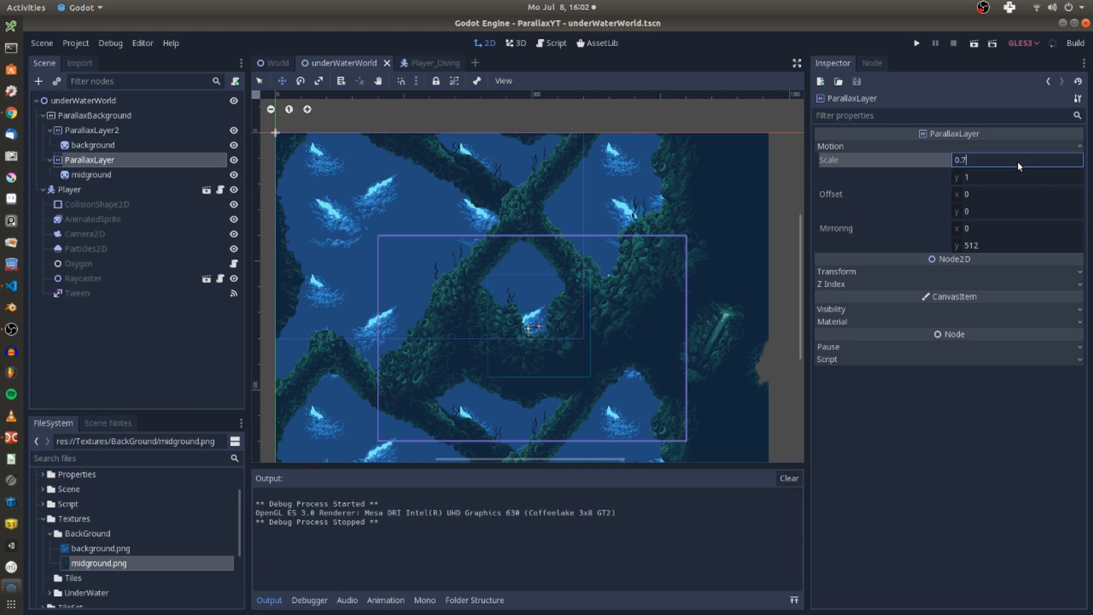
type("0.8")
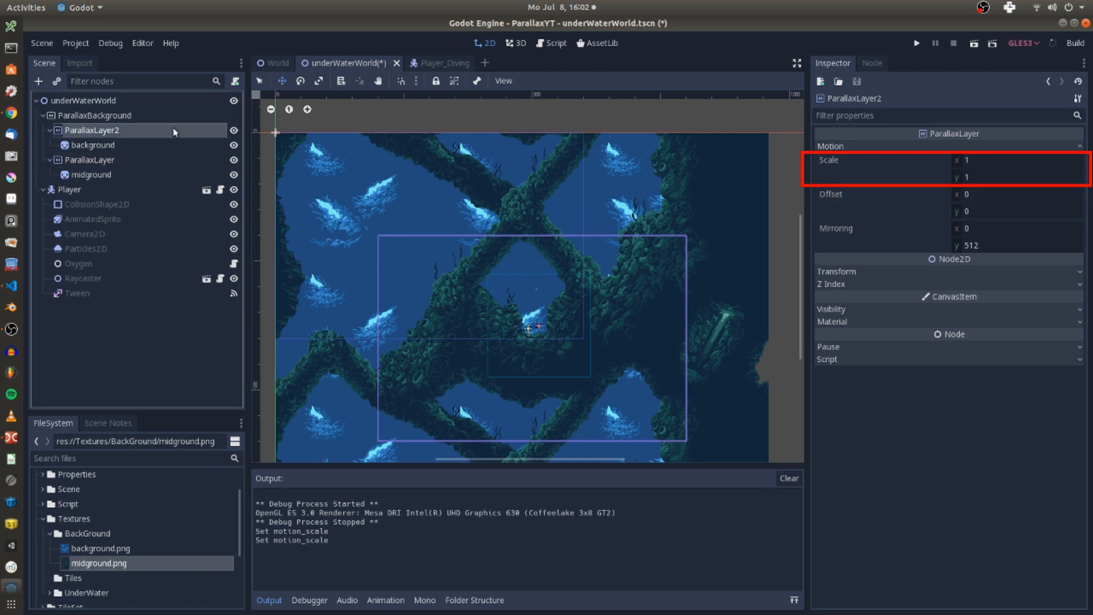
left_click(1018, 159)
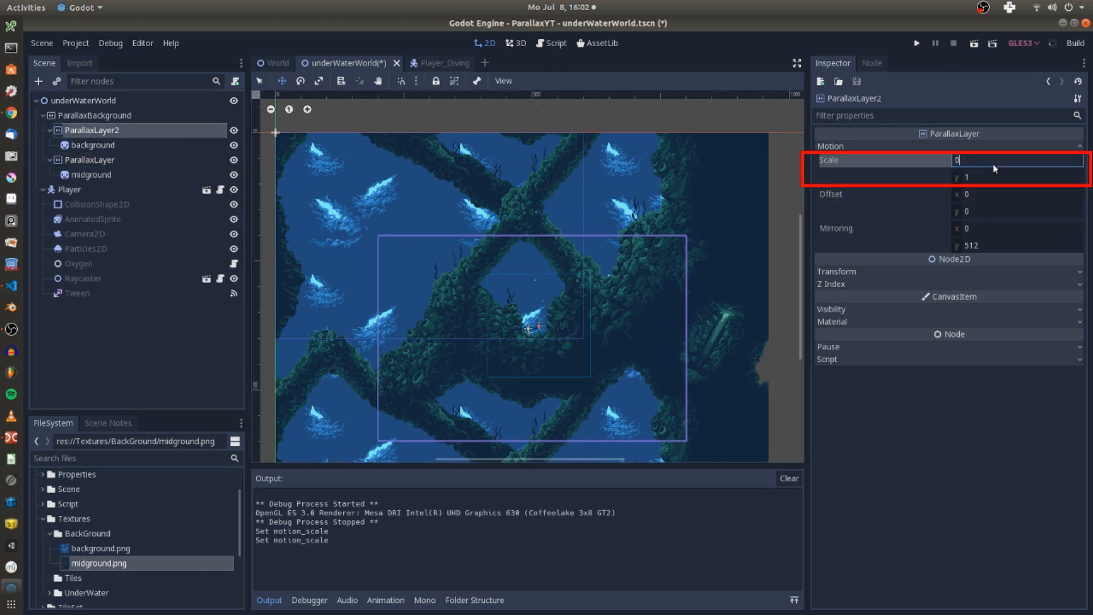
type("0.6")
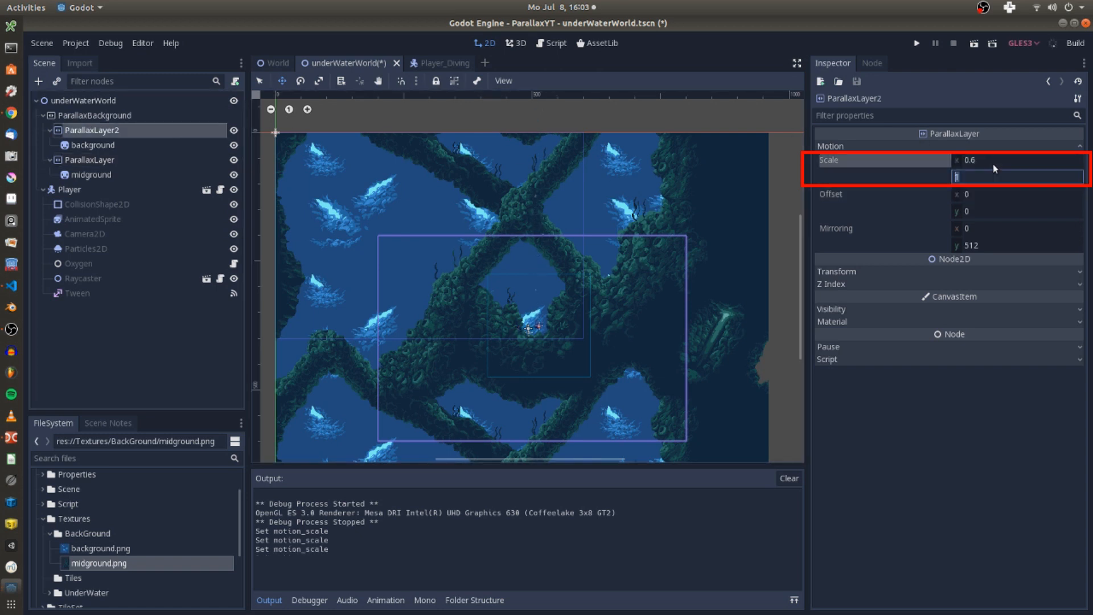
type("0.6")
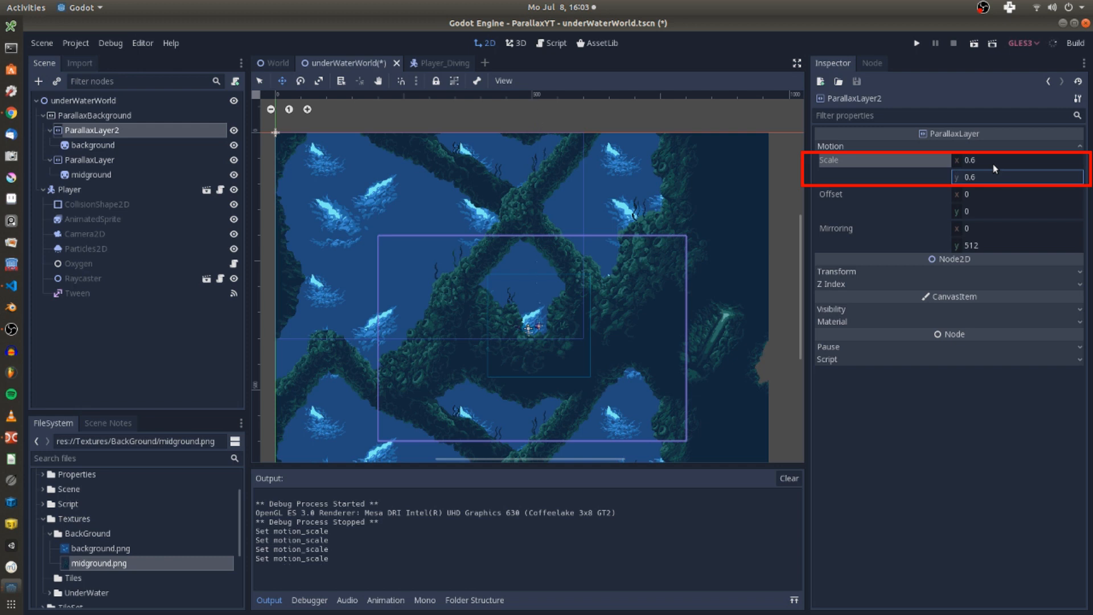
left_click(917, 43)
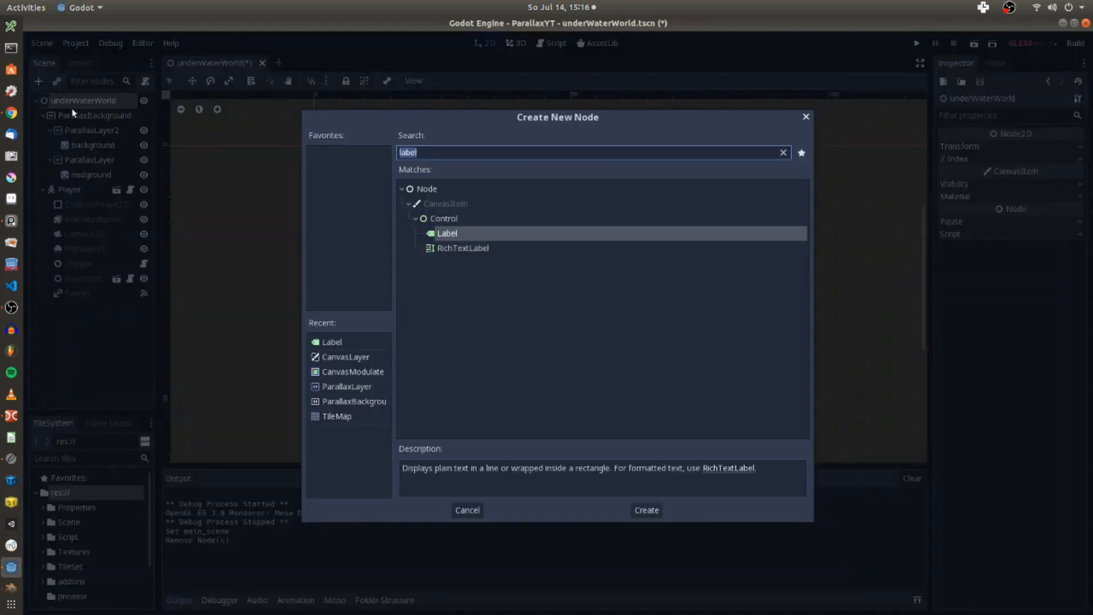
Add a CanvasLayer with a child Label showing the text '100 P'.
type("canvasla")
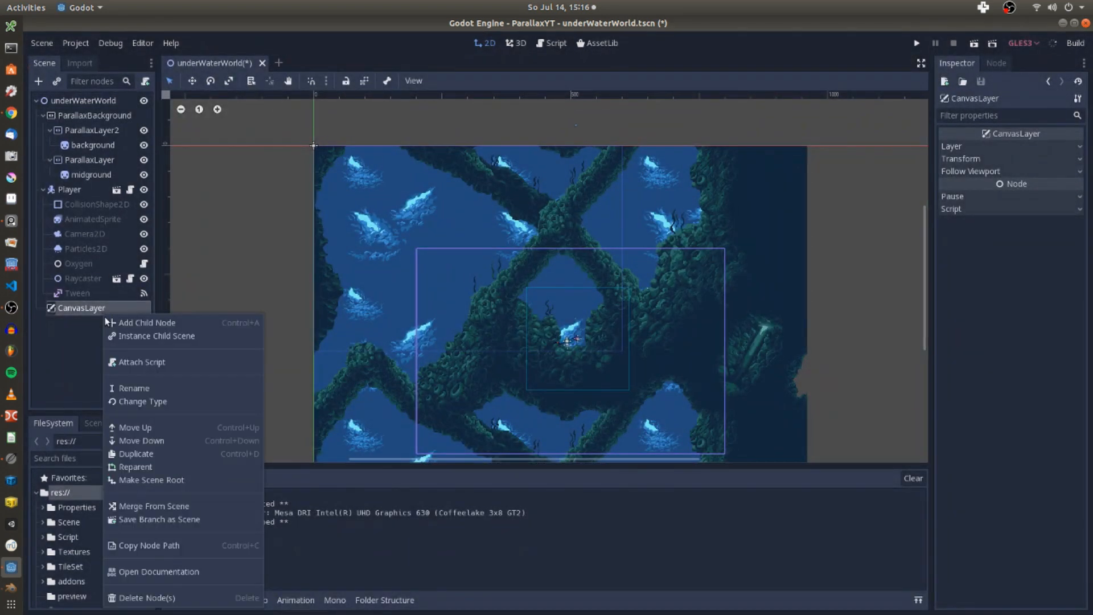
left_click(146, 322)
type("labe")
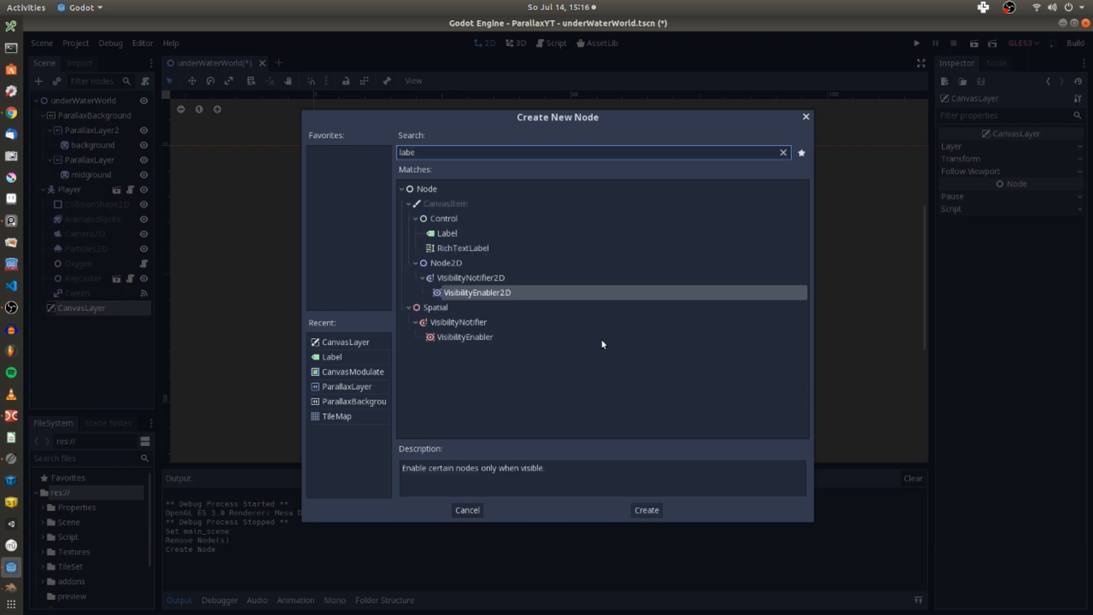
left_click(645, 510)
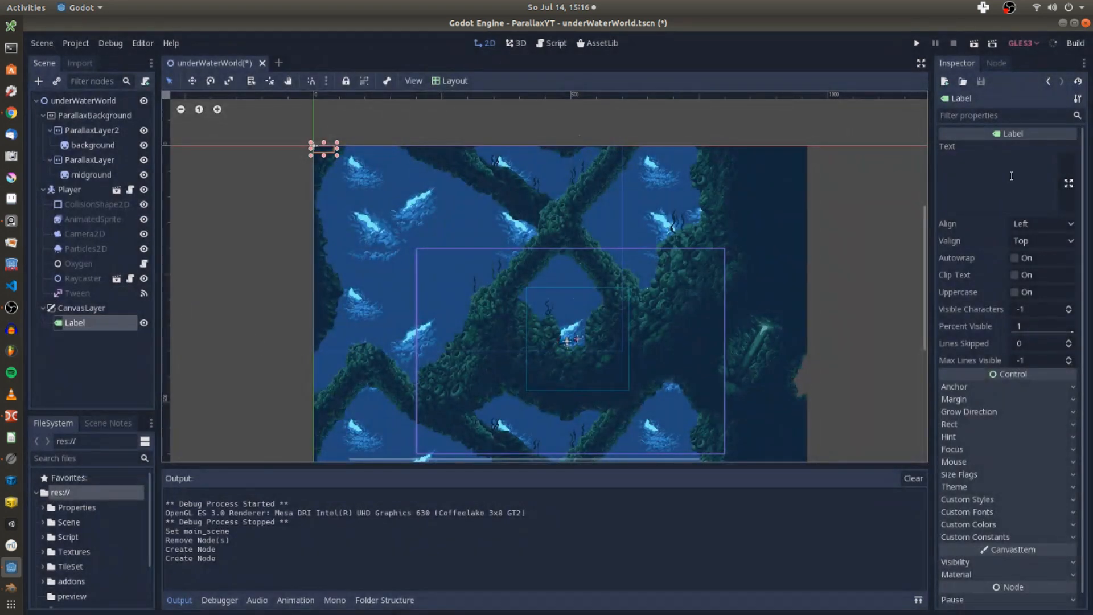
type("100 P")
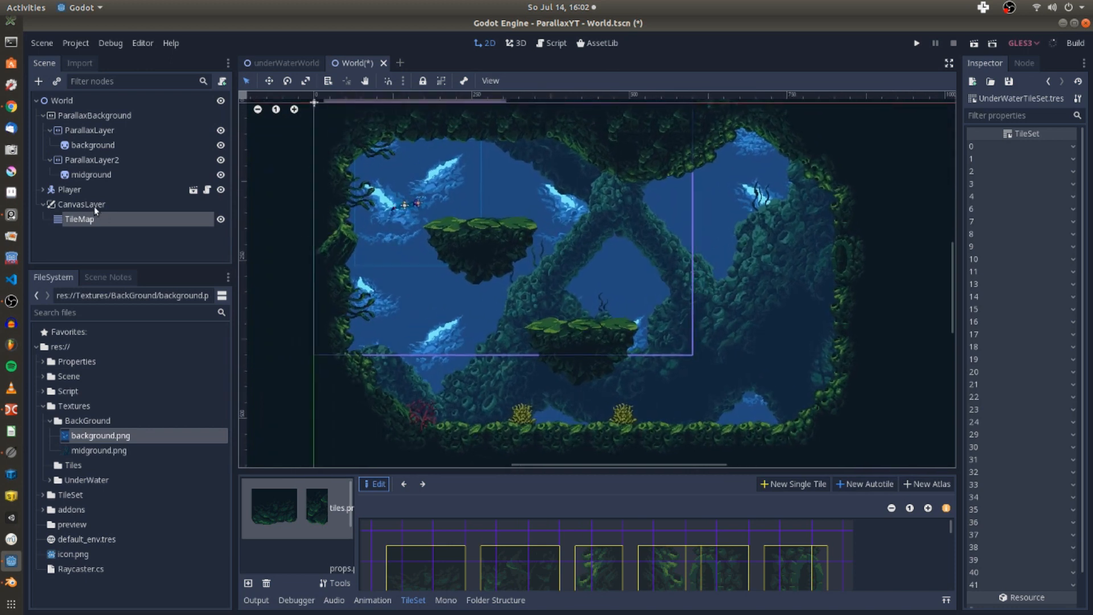
Put CanvasLayer2 and its TileMap on layer 1, following the viewport at scale 0.92.
left_click(81, 204)
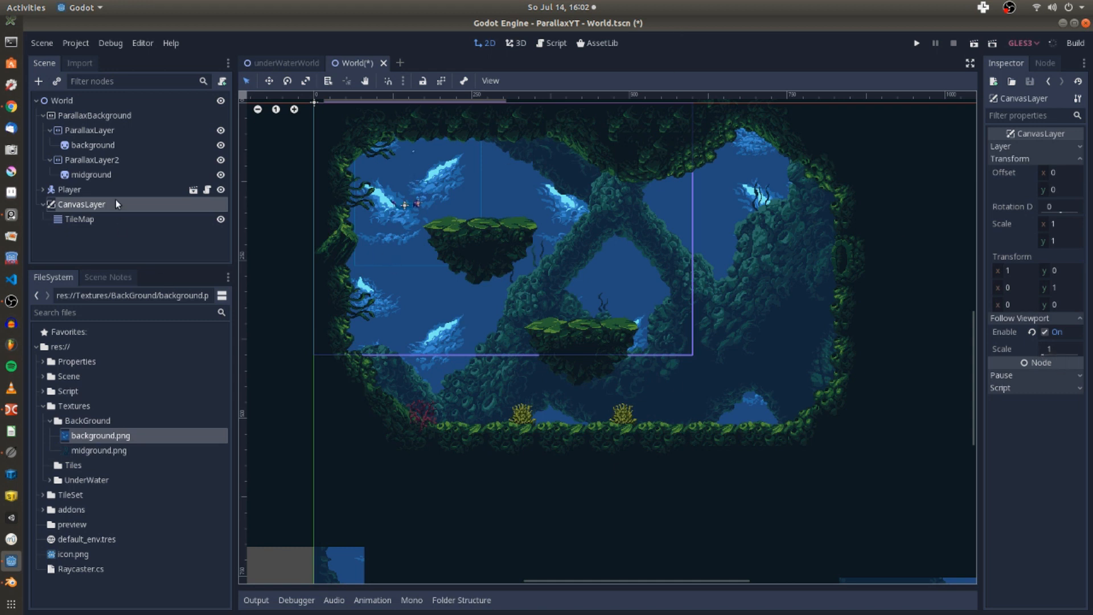
mouse_move(82, 204)
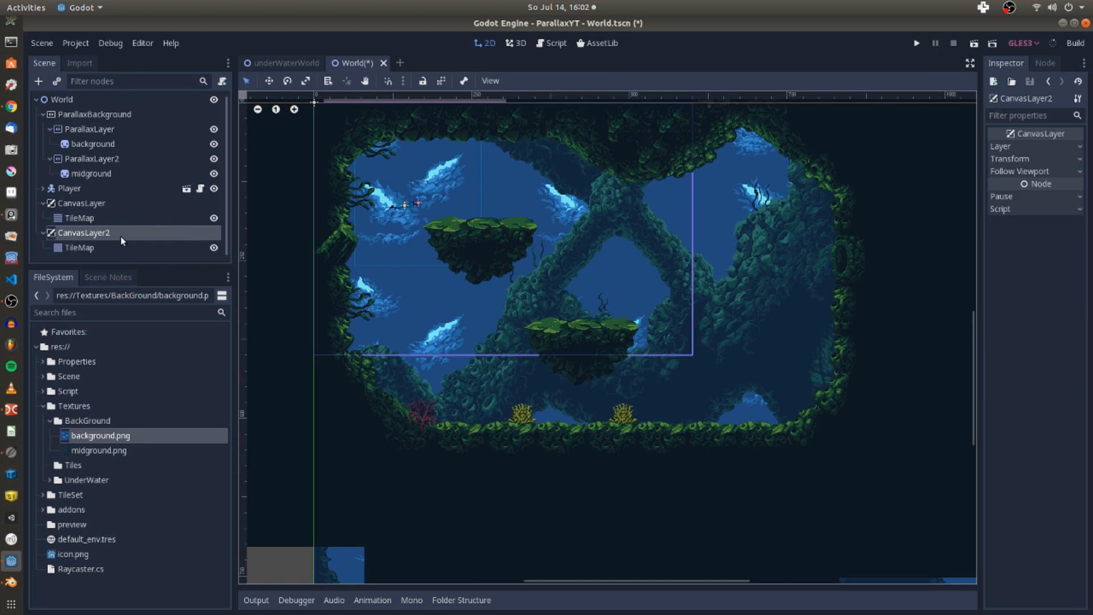
left_click(79, 247)
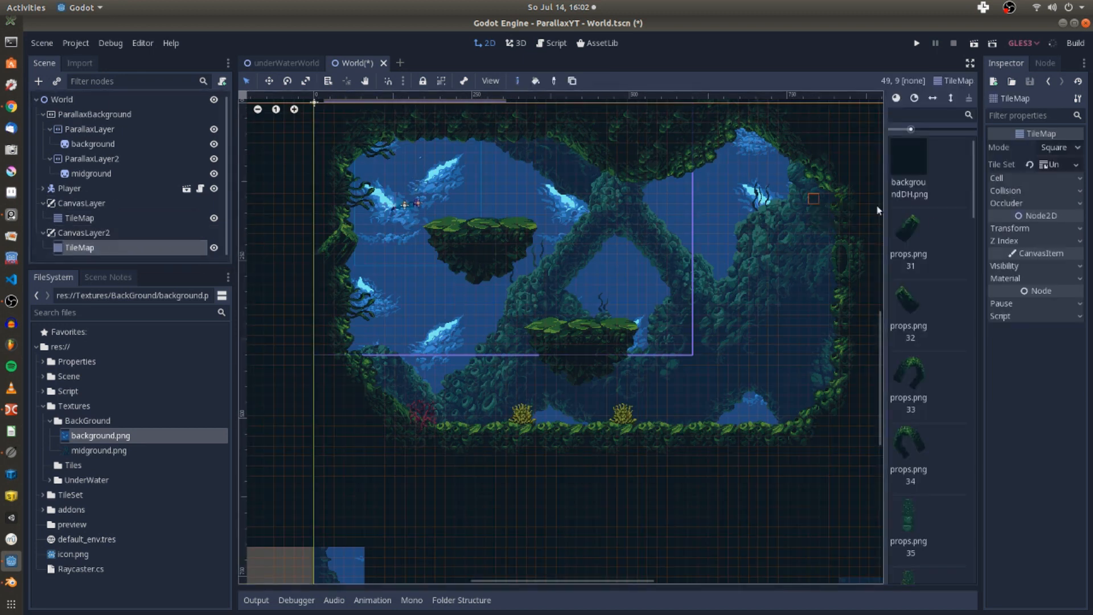
left_click(84, 232)
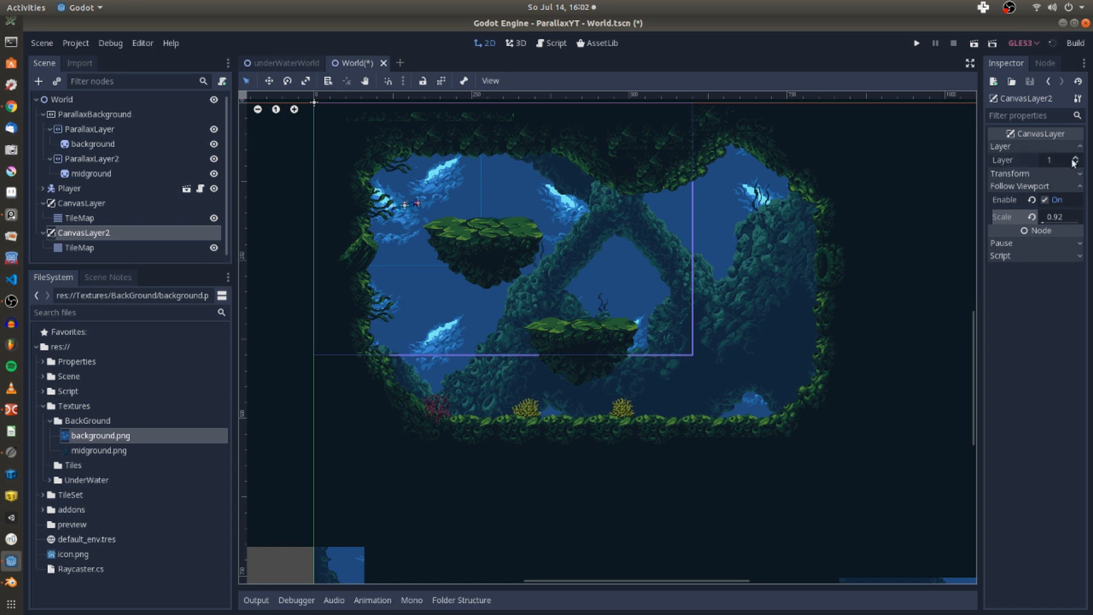
Tint CanvasLayer2's TileMap dark green and paint prop tiles into the foreground.
left_click(78, 249)
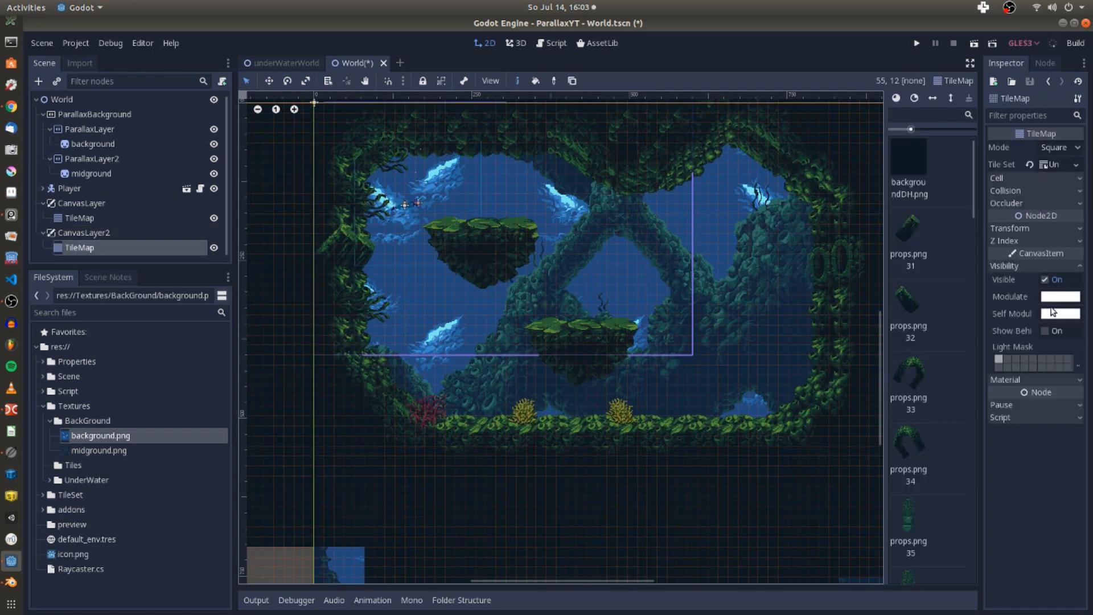
left_click(1059, 296)
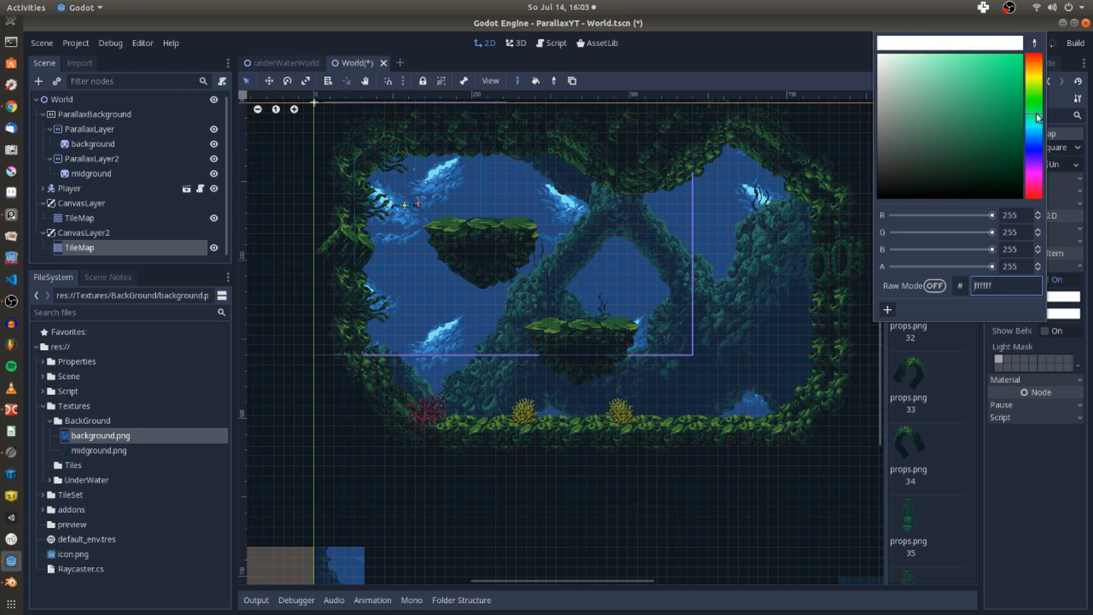
left_click(934, 143)
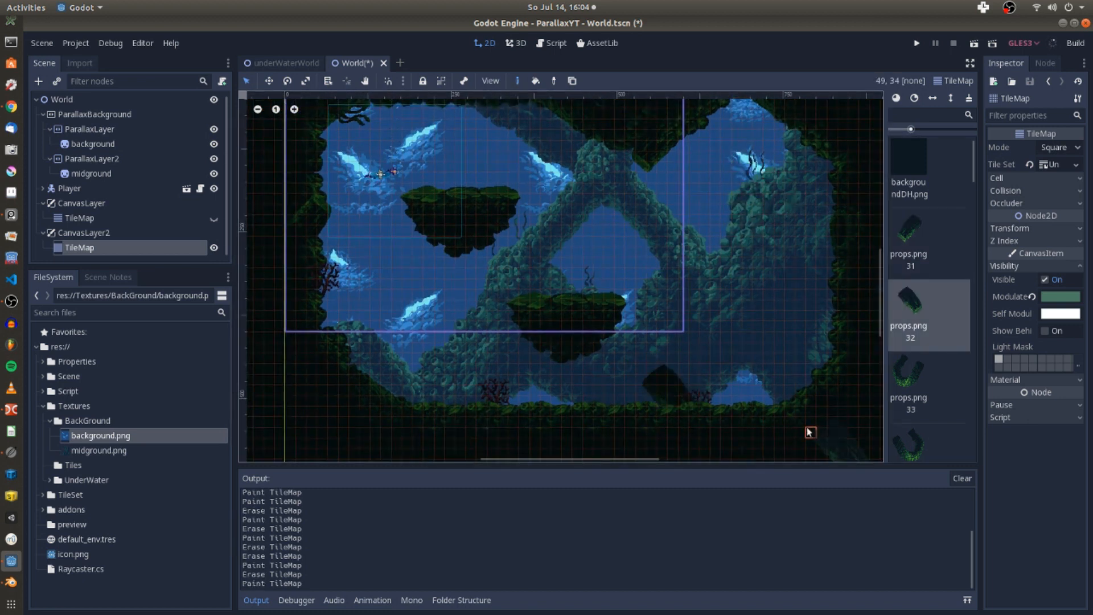
left_click(490, 80)
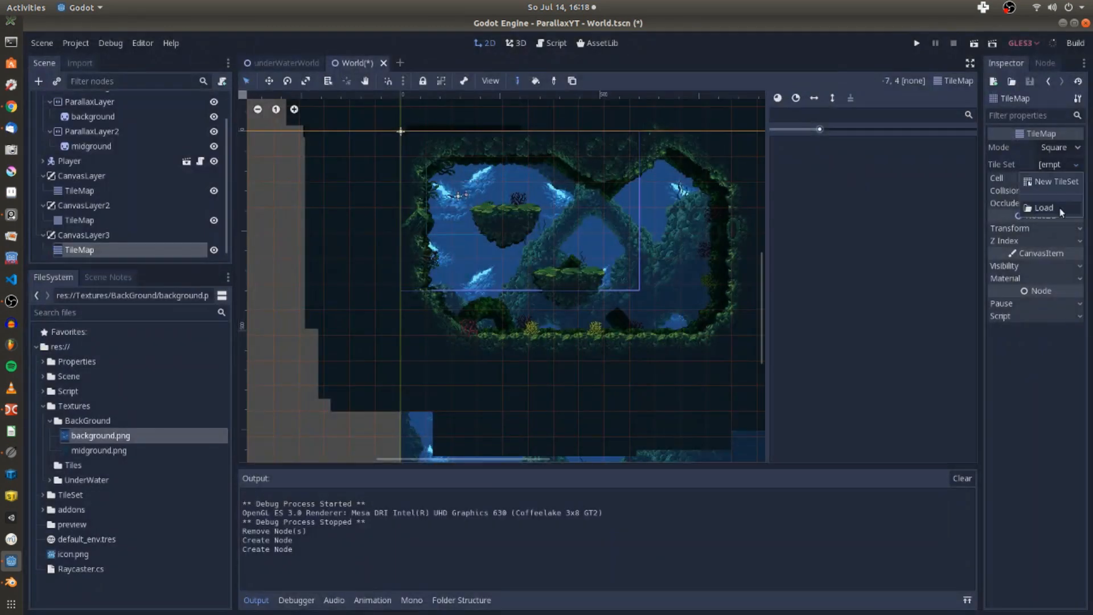
Load the underwater tileset into CanvasLayer3's TileMap and set its Modulate to dark green.
left_click(1043, 208)
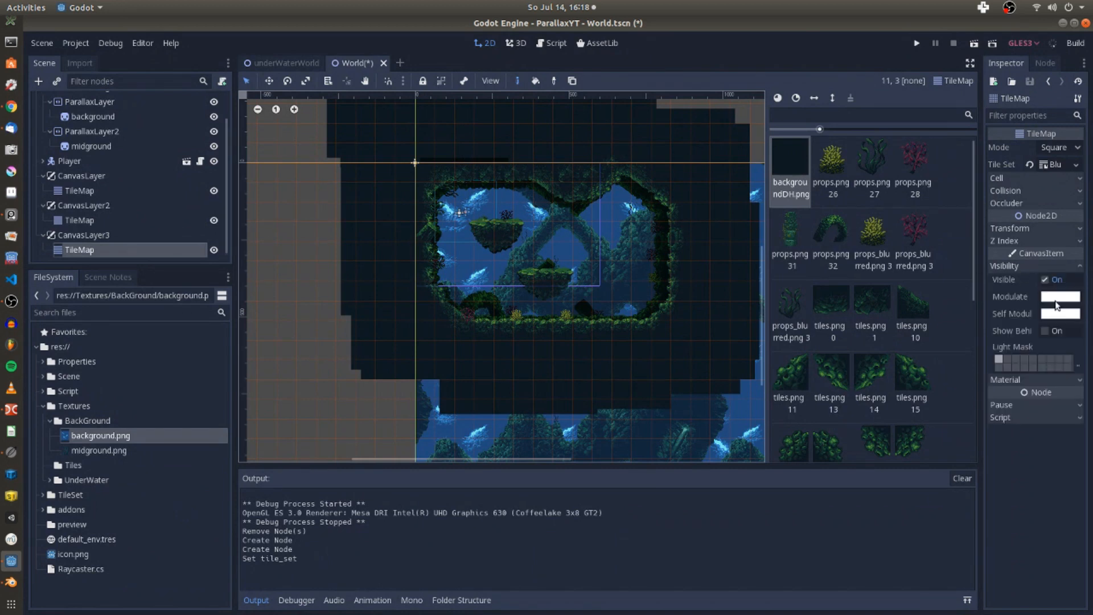
left_click(1059, 296)
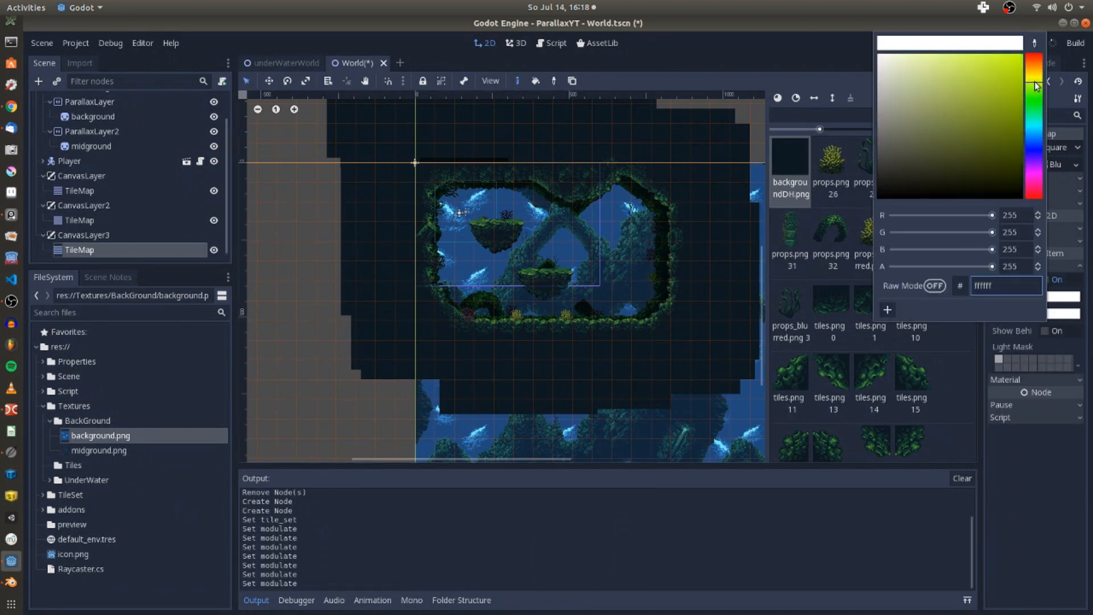
left_click(987, 158)
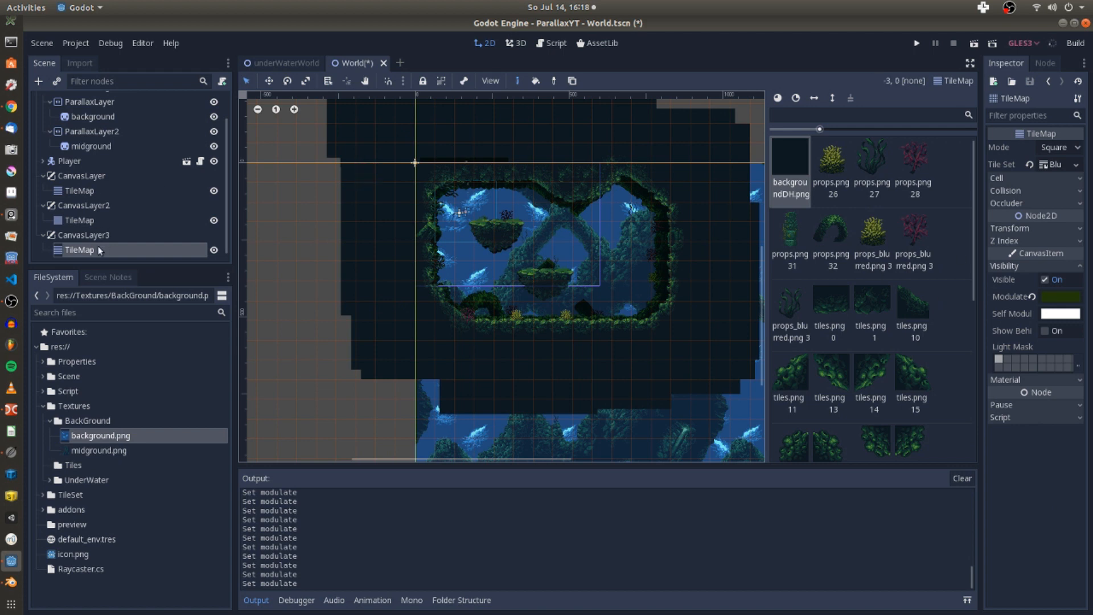
left_click(85, 235)
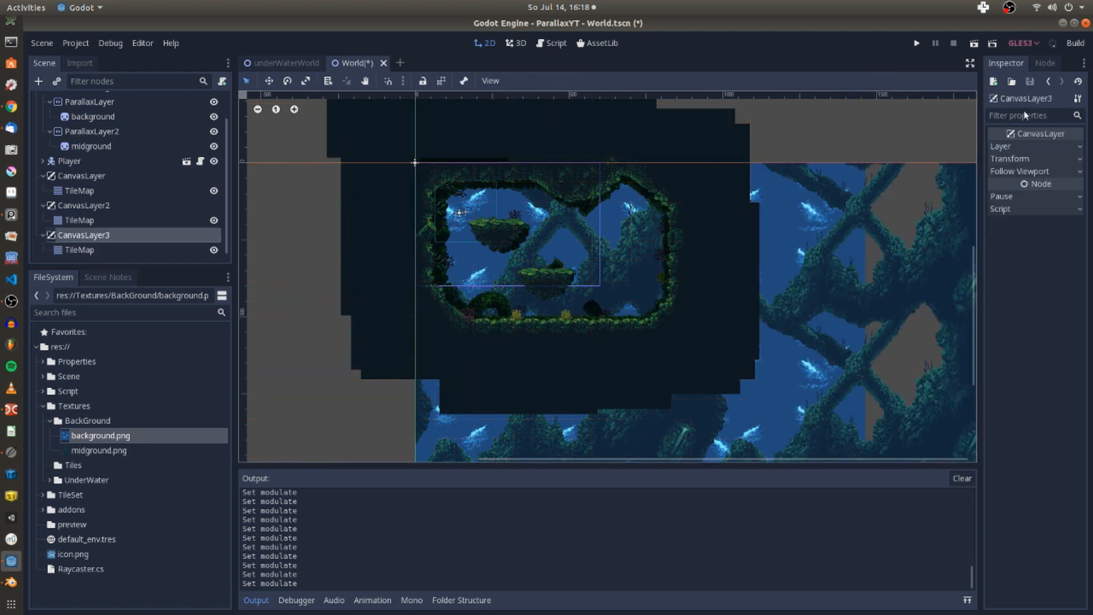
Put CanvasLayer3 on layer 2, following the viewport at scale 1.6.
left_click(1035, 146)
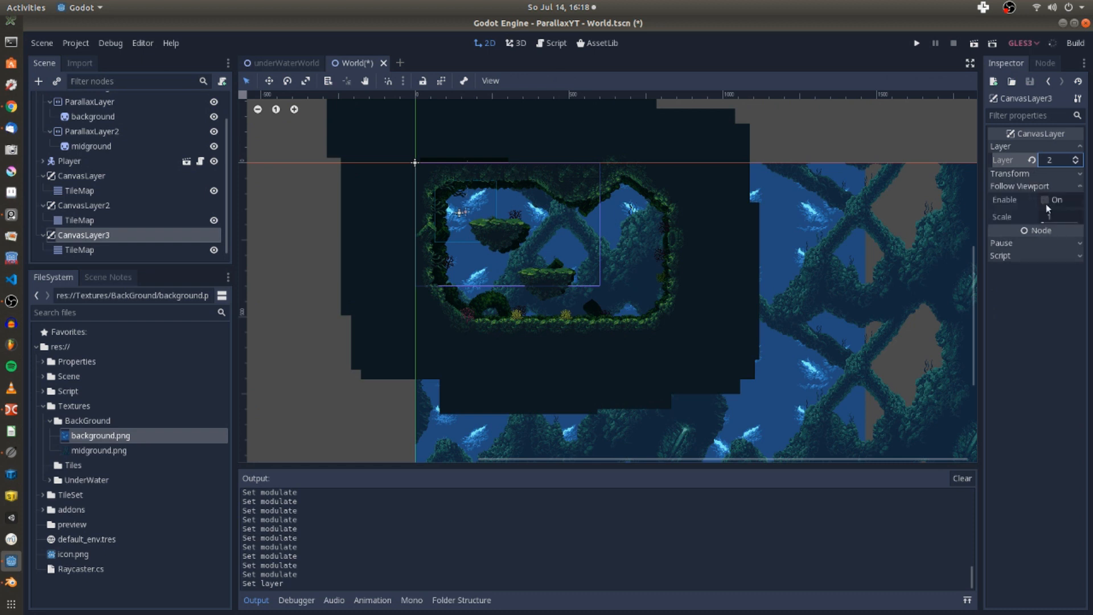
left_click(1046, 200)
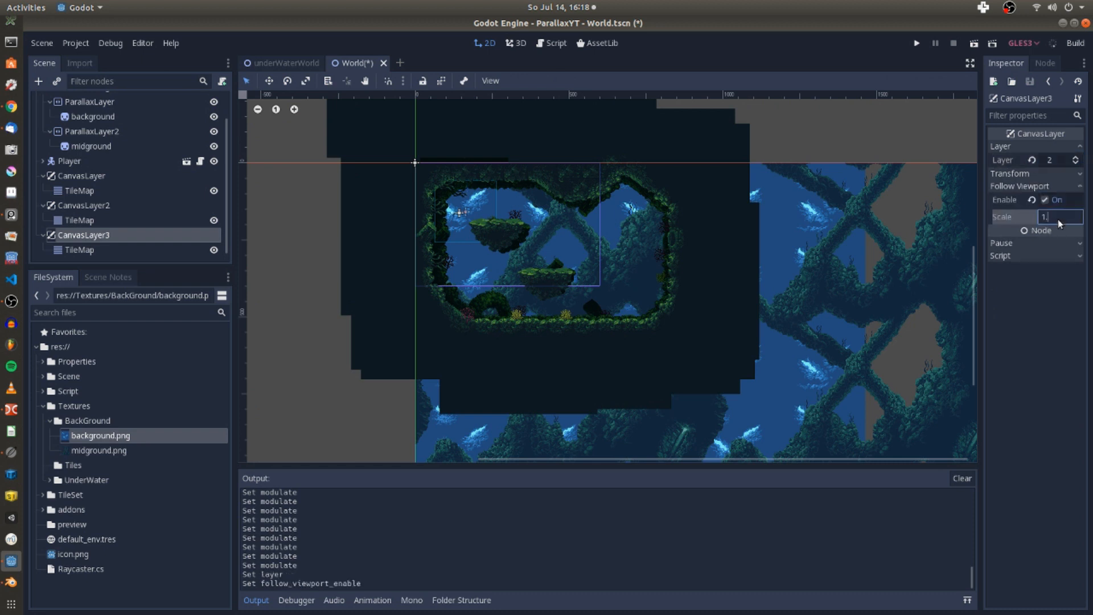
type("1.6")
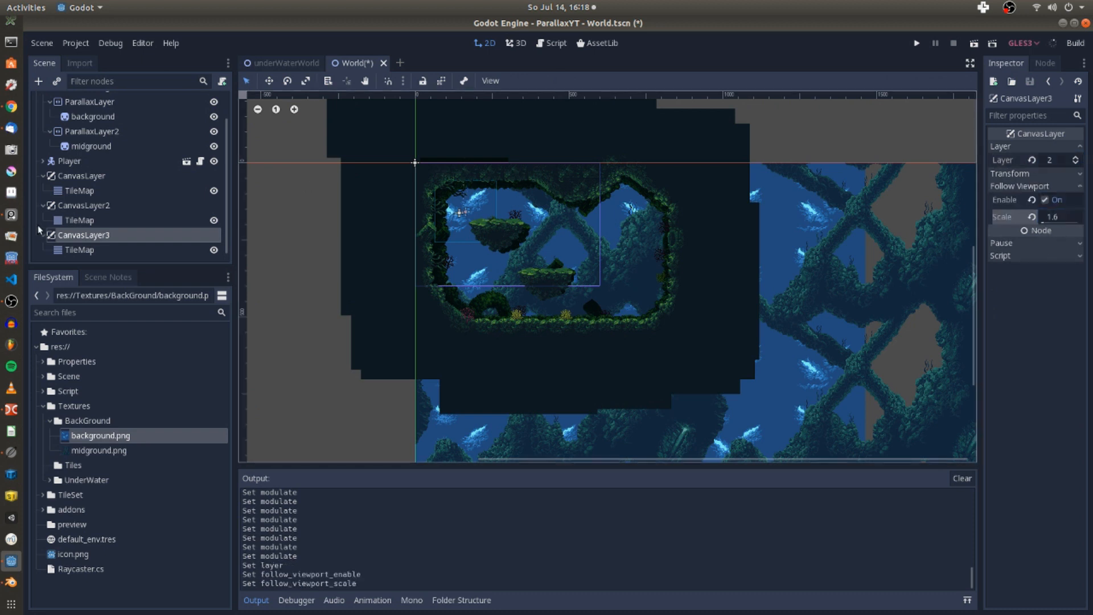
Paint three tall foreground pillars onto CanvasLayer3's TileMap.
left_click(78, 250)
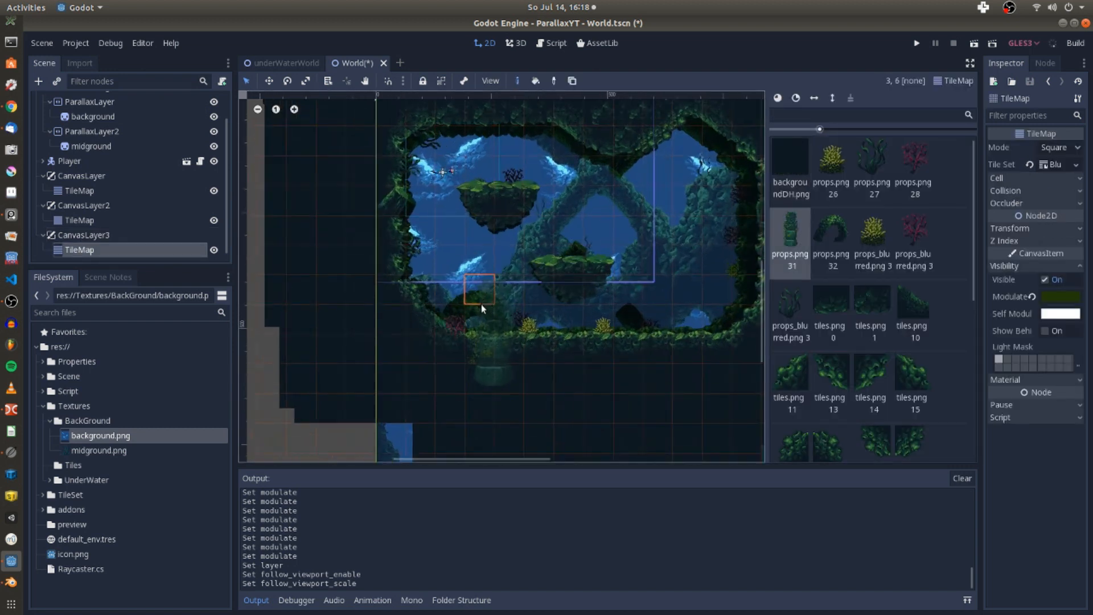
left_click(593, 317)
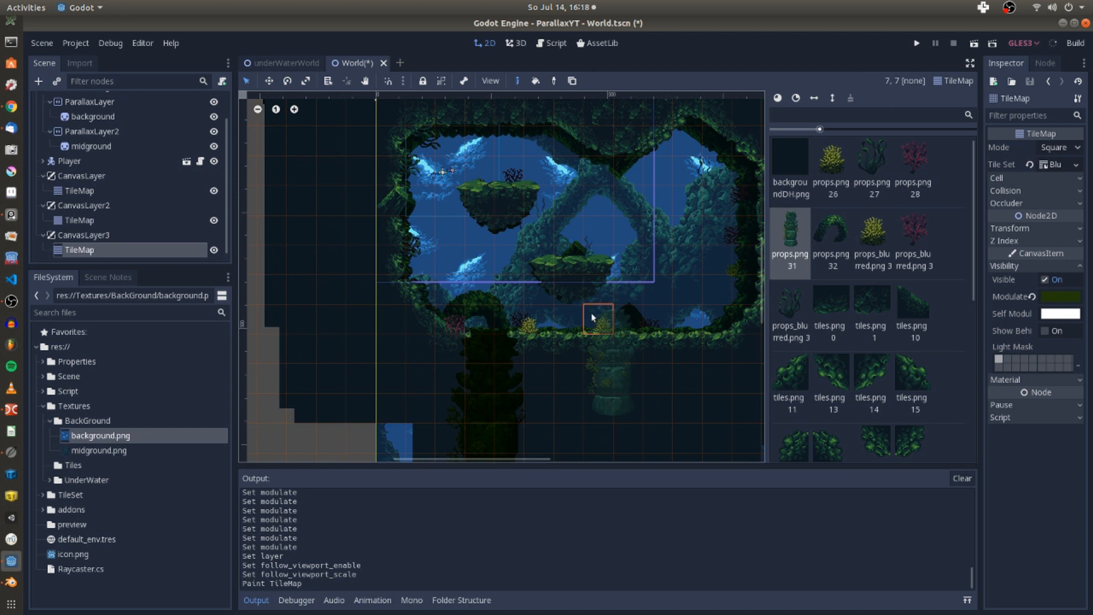
left_click(391, 289)
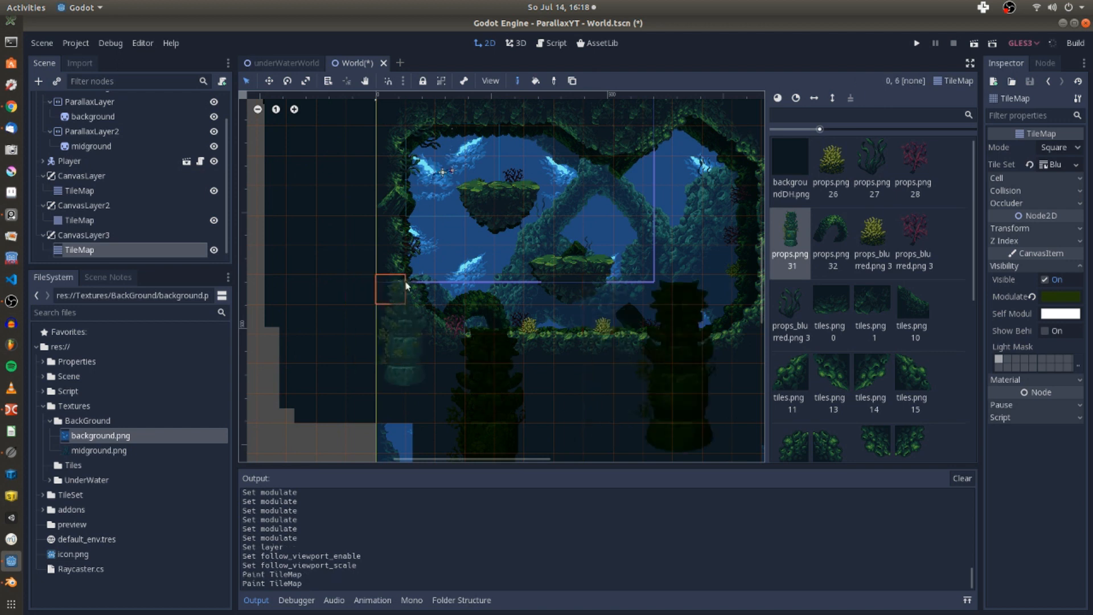
left_click(418, 261)
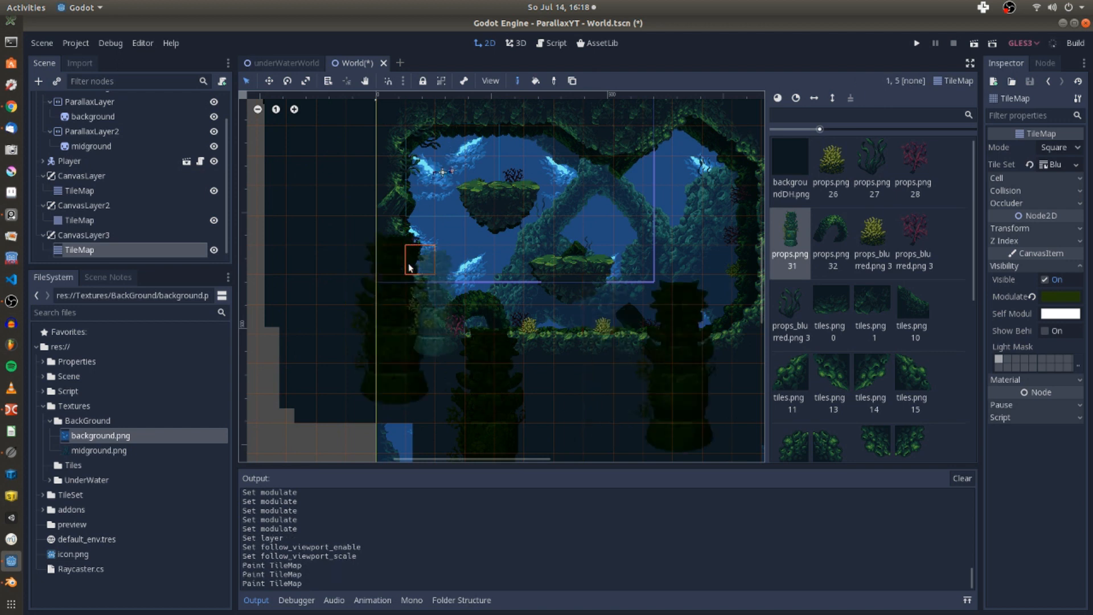